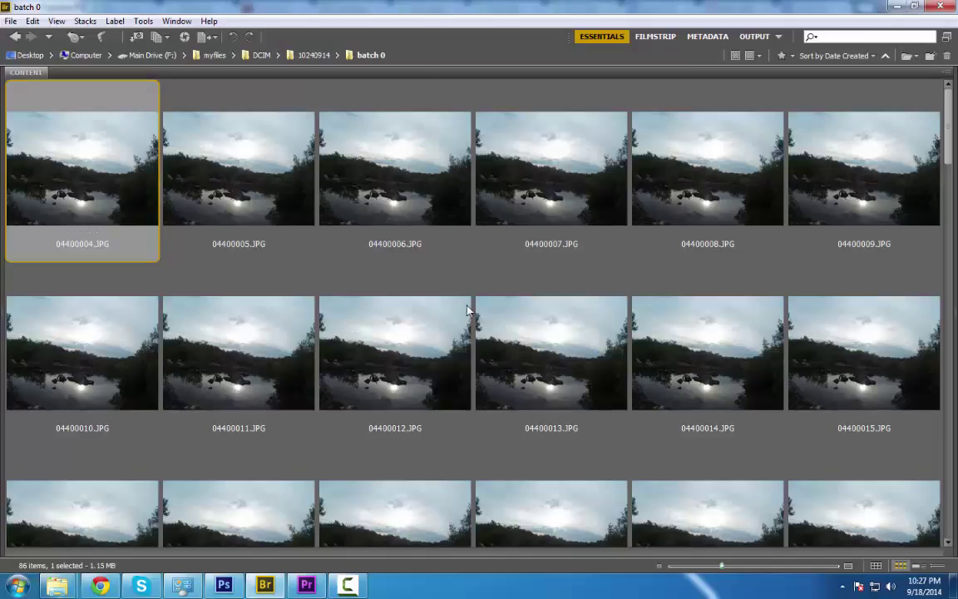
# Step: Create the project 'timelapsevid' and pick the DVCPROHD 1080p24 sequence preset
pyautogui.click(239, 168)
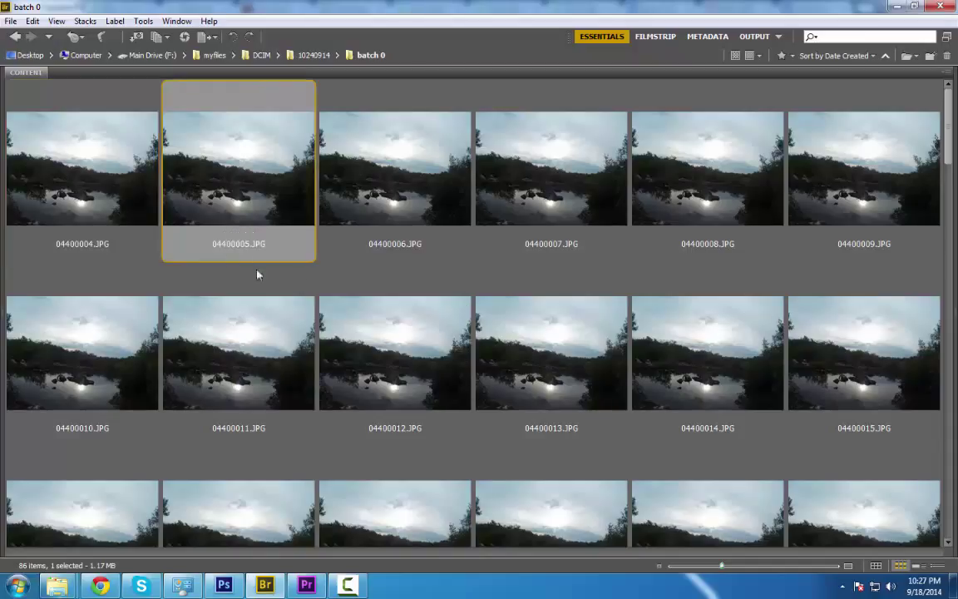
pyautogui.moveTo(477, 230)
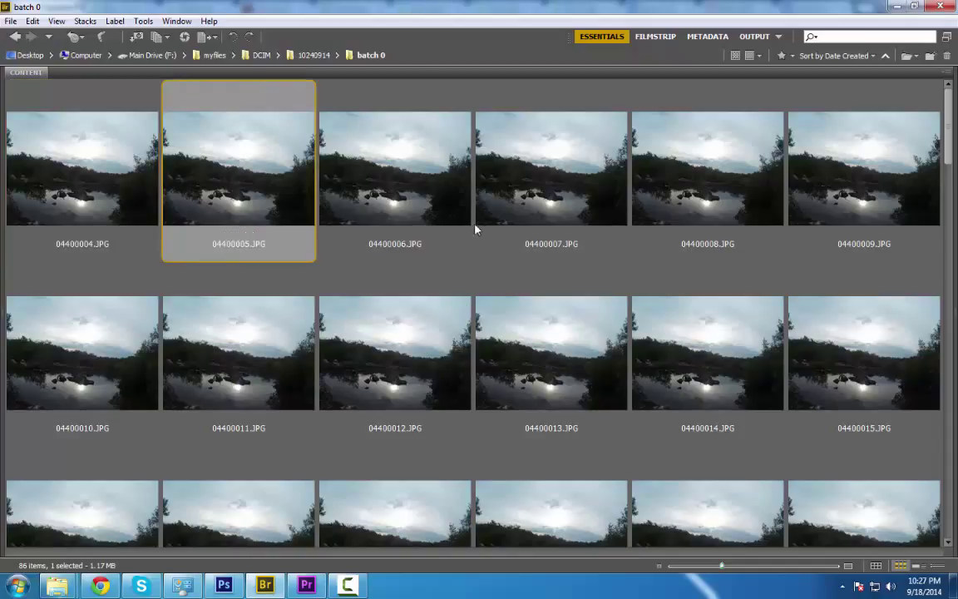
pyautogui.moveTo(582, 277)
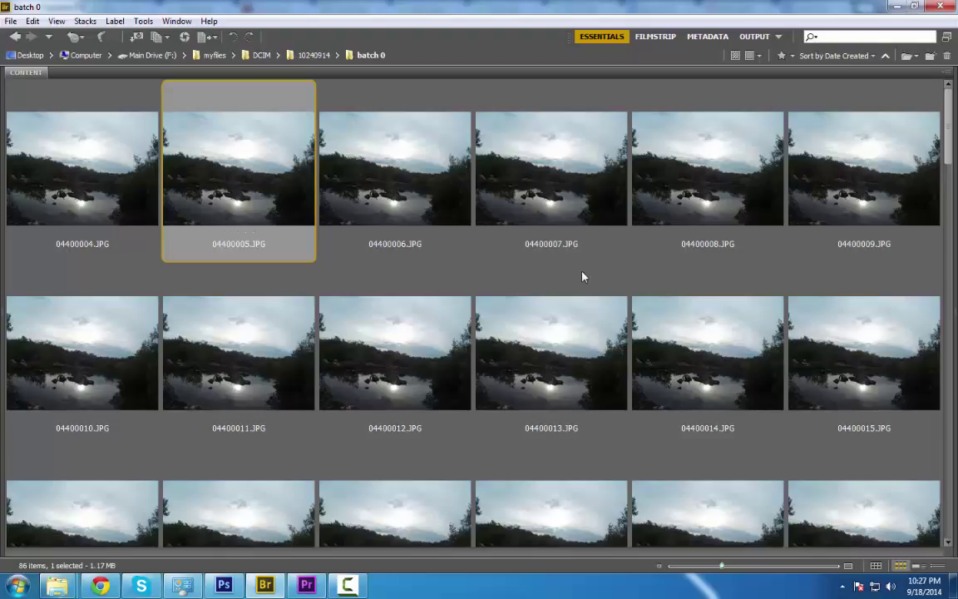
pyautogui.moveTo(580, 297)
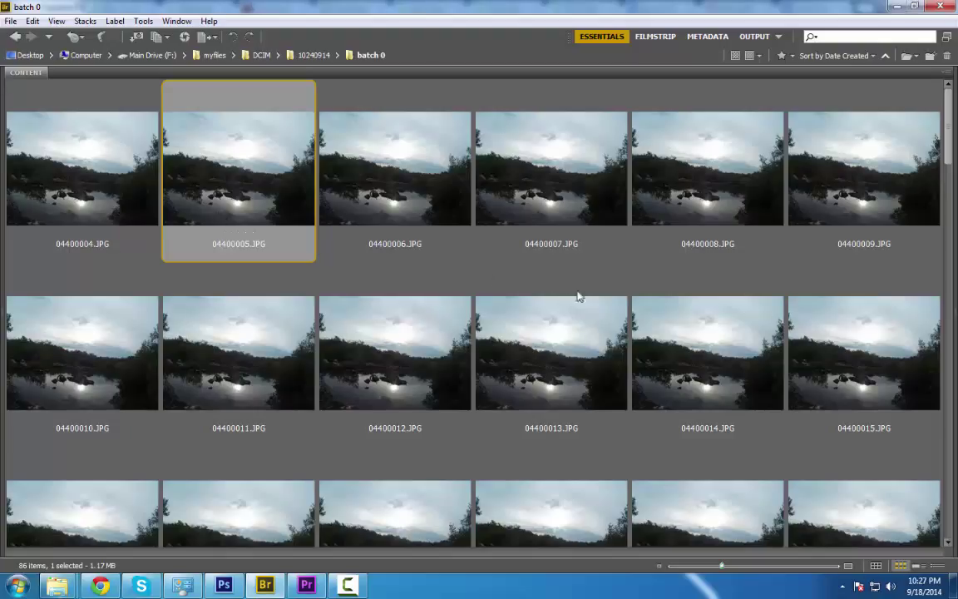
pyautogui.moveTo(555, 256)
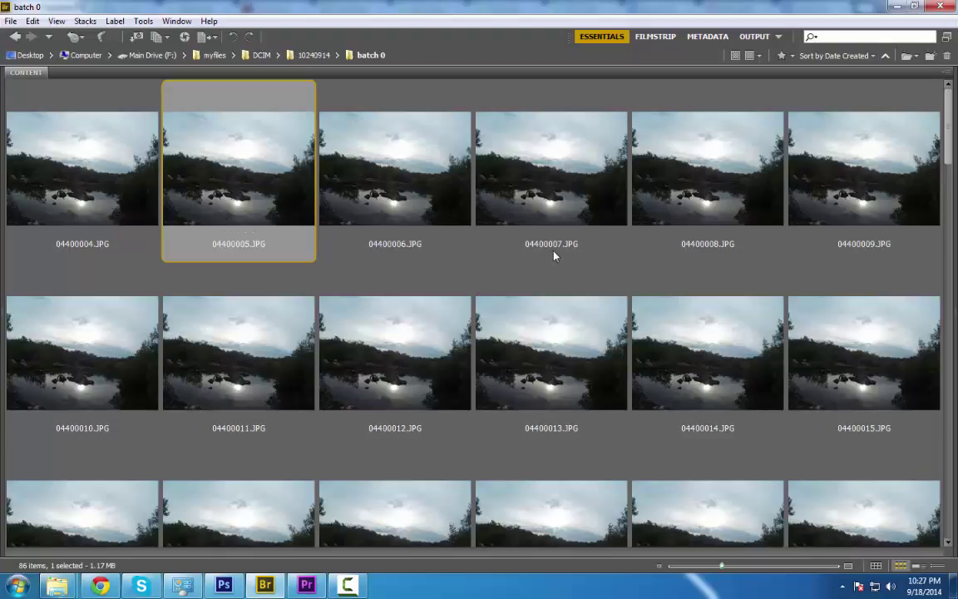
pyautogui.moveTo(305, 303)
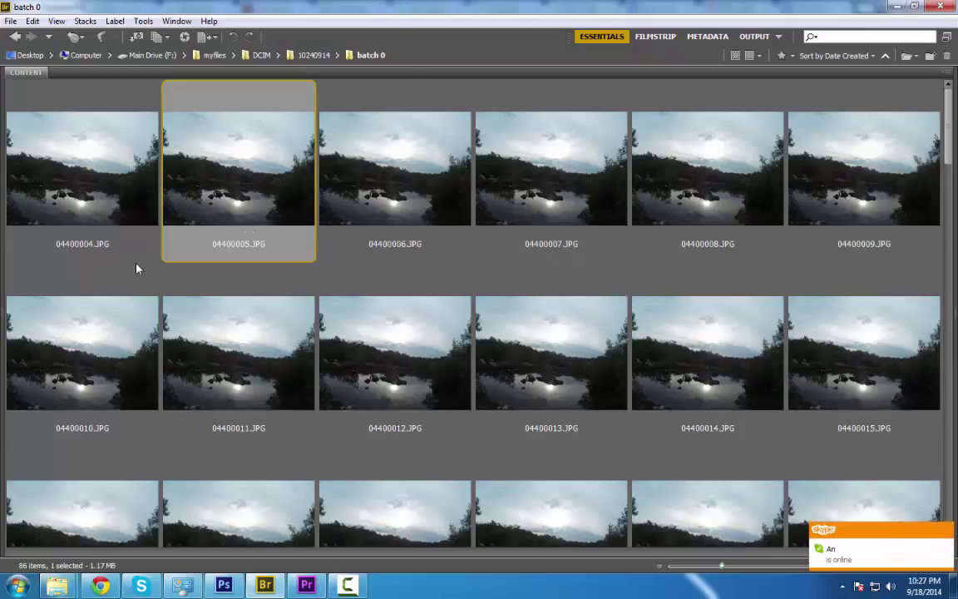
pyautogui.moveTo(356, 264)
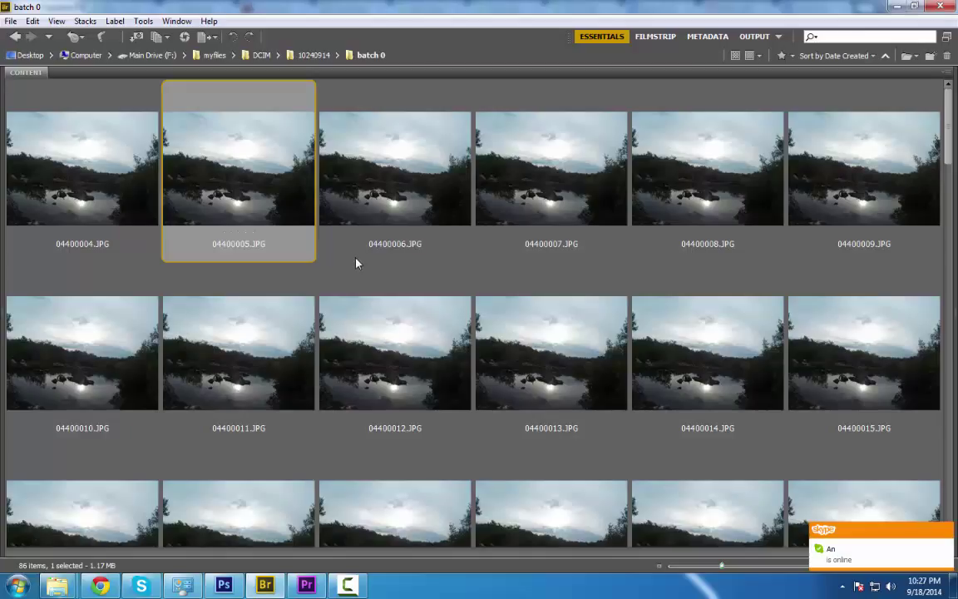
pyautogui.moveTo(397, 257)
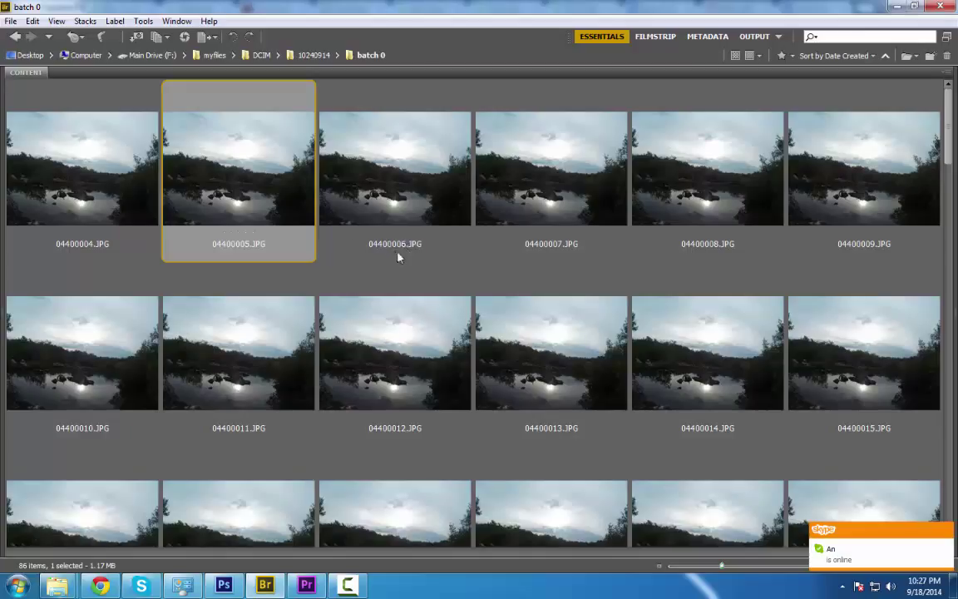
pyautogui.moveTo(424, 247)
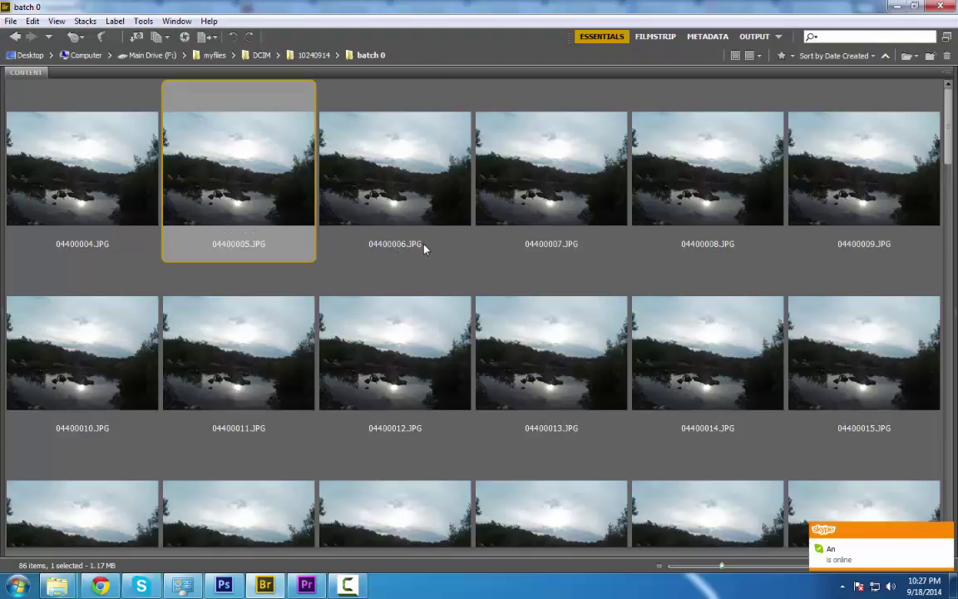
pyautogui.moveTo(463, 263)
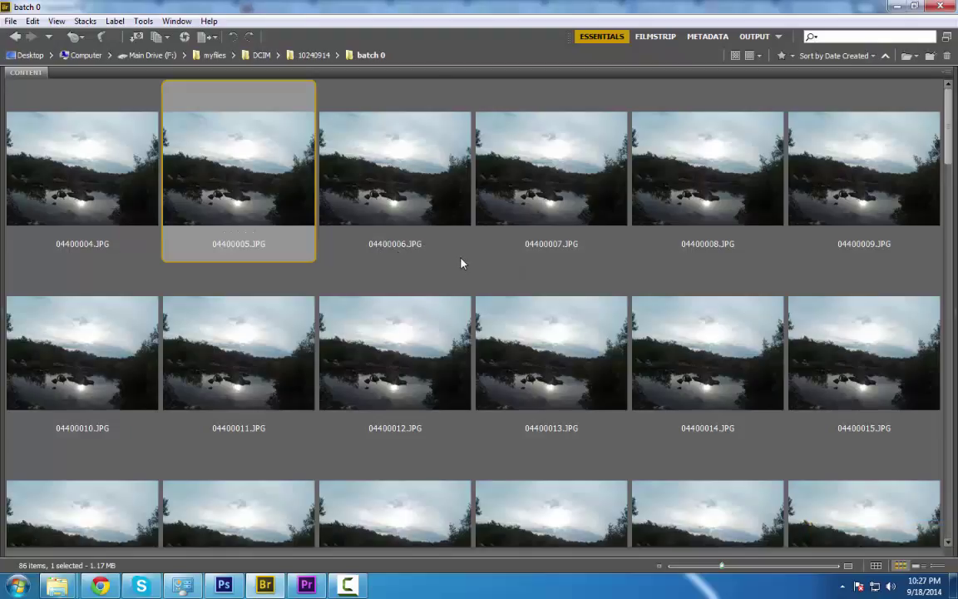
pyautogui.moveTo(408, 372)
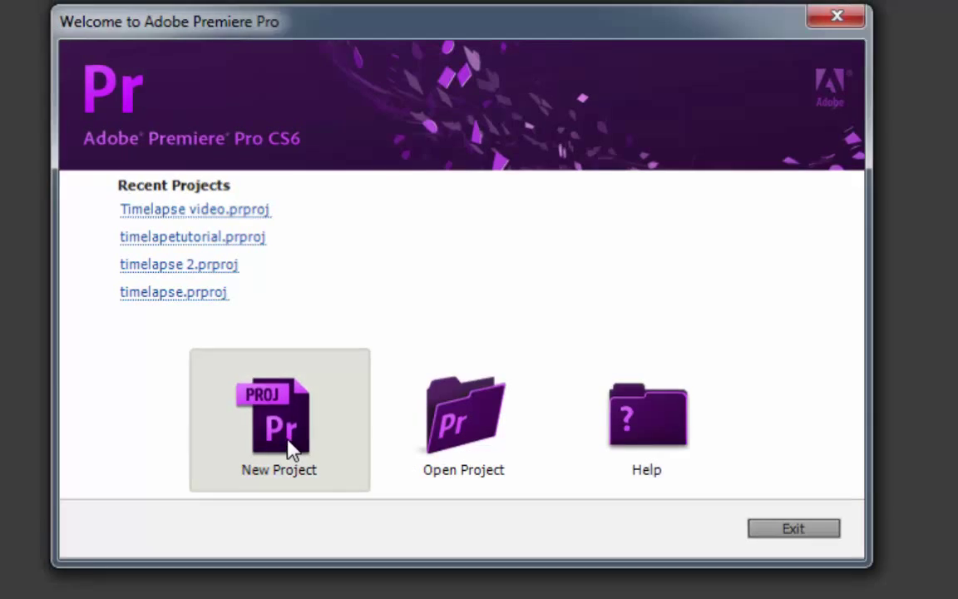
pyautogui.click(278, 420)
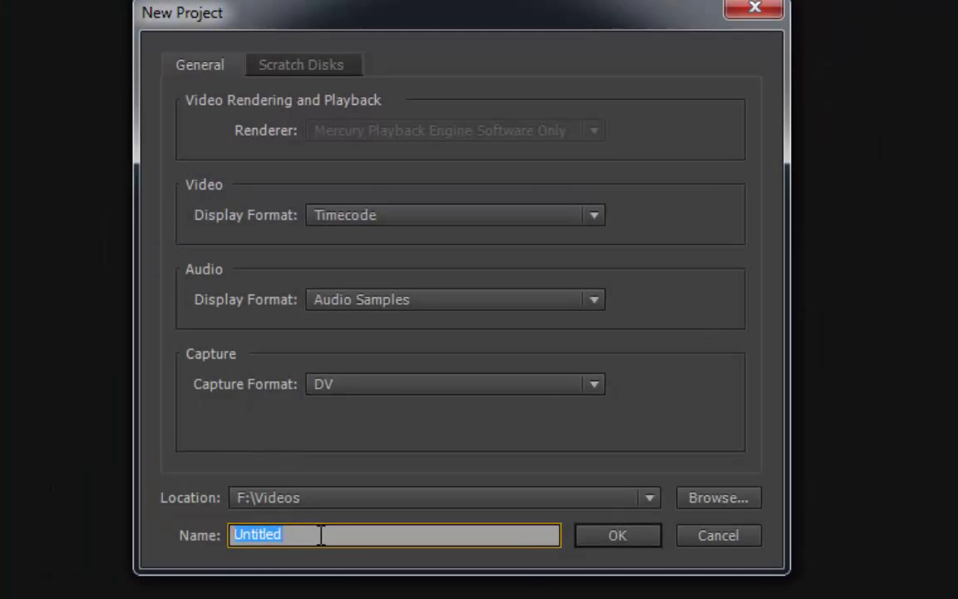
pyautogui.write('timelapsevi')
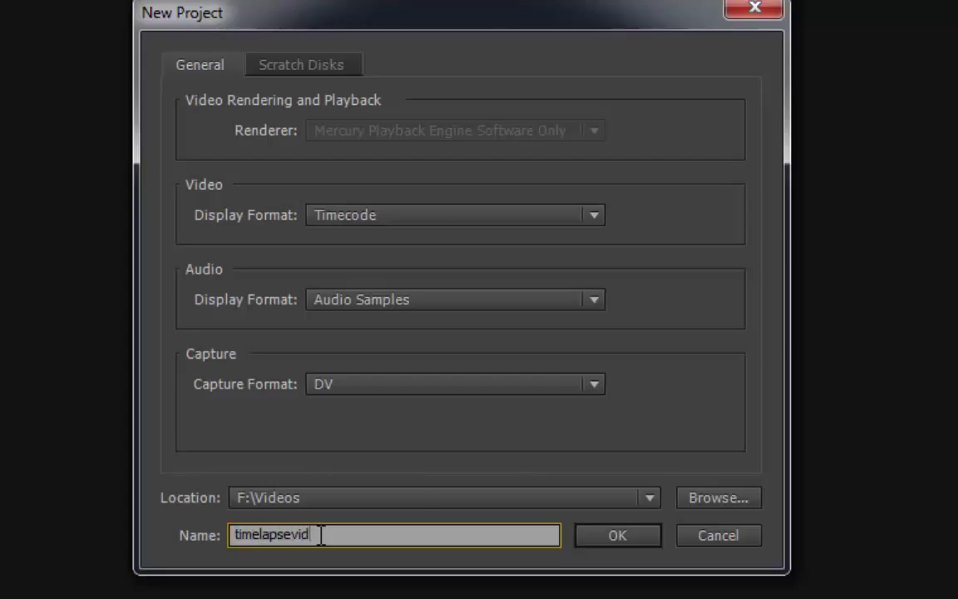
pyautogui.click(617, 534)
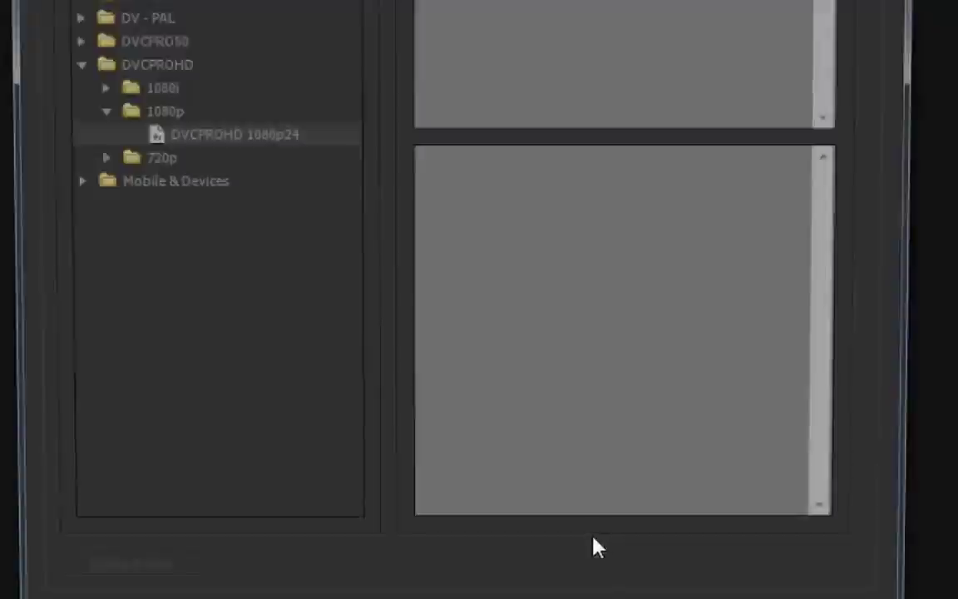
pyautogui.click(235, 134)
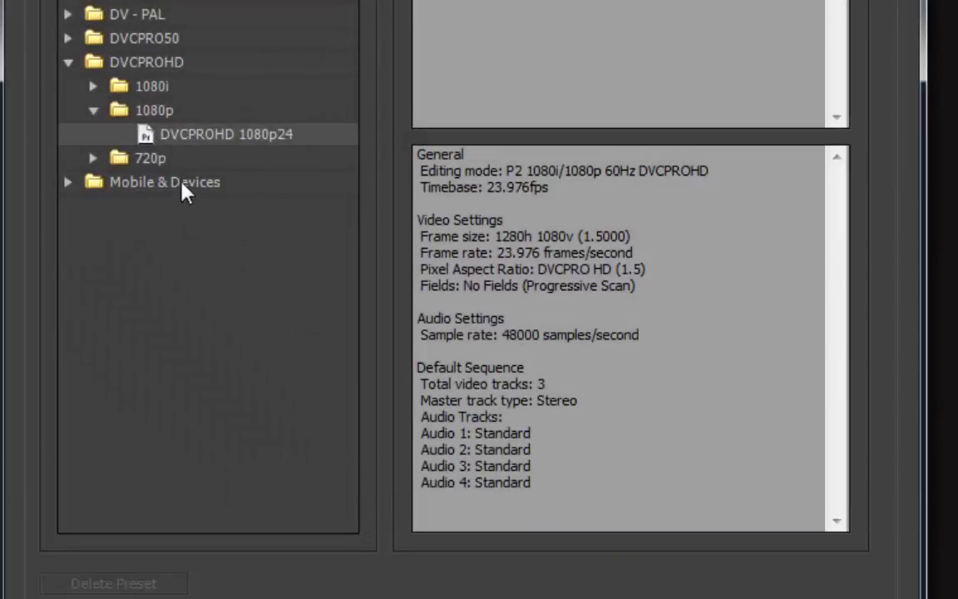
pyautogui.moveTo(209, 150)
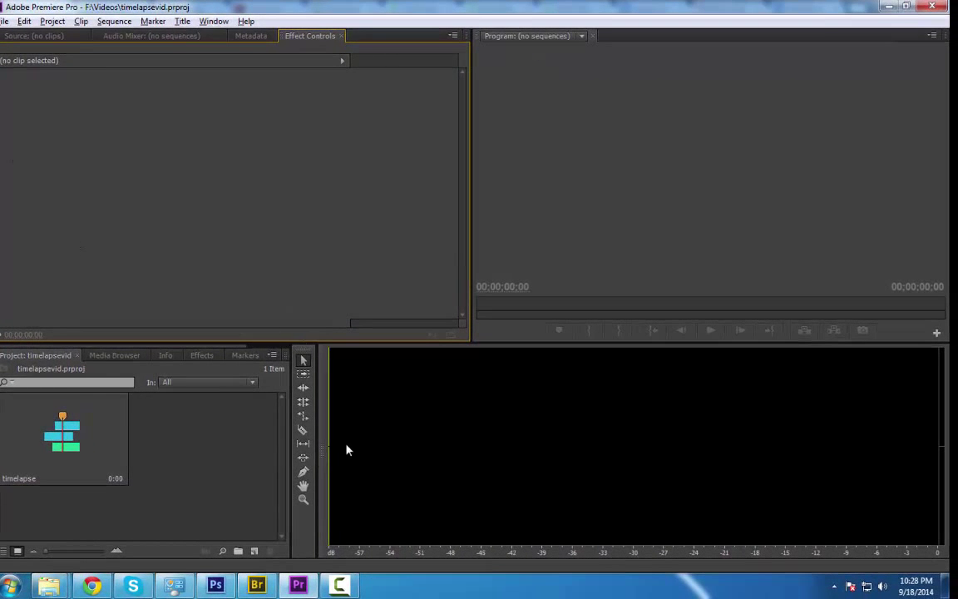
pyautogui.moveTo(198, 488)
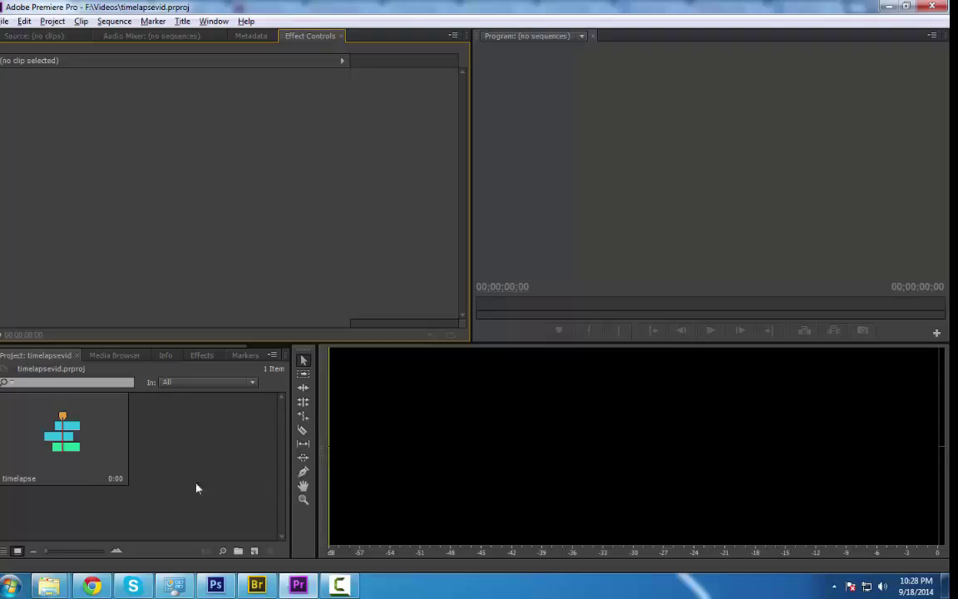
pyautogui.moveTo(163, 486)
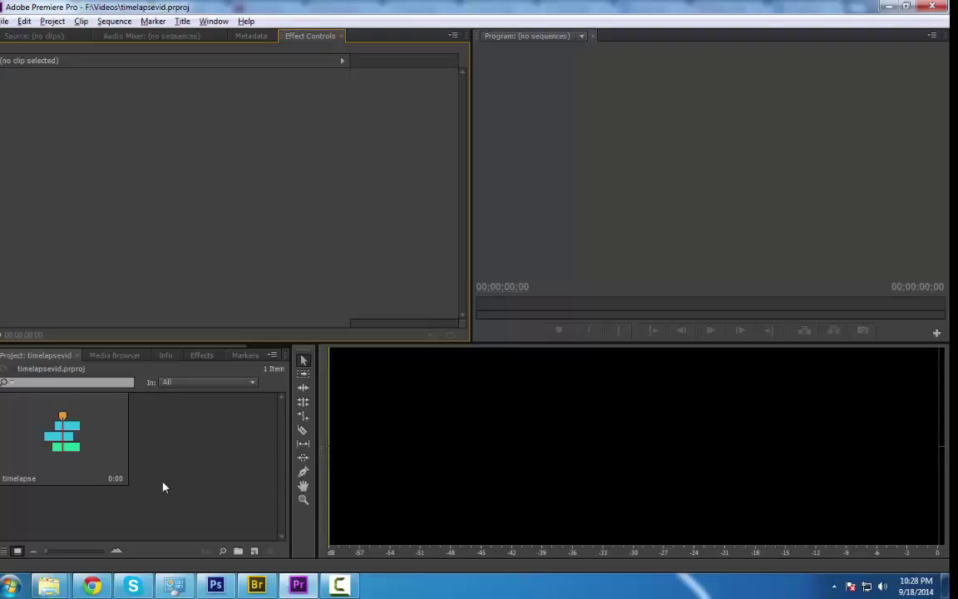
pyautogui.moveTo(184, 459)
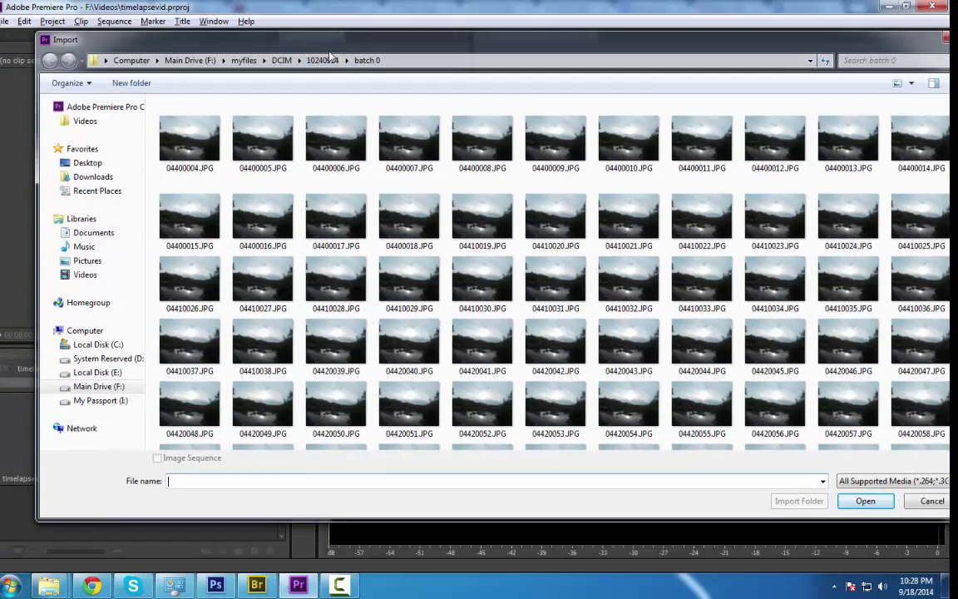
# Step: Import the first batch 0 photo, 04400004.JPG, with Image Sequence ticked
pyautogui.click(189, 138)
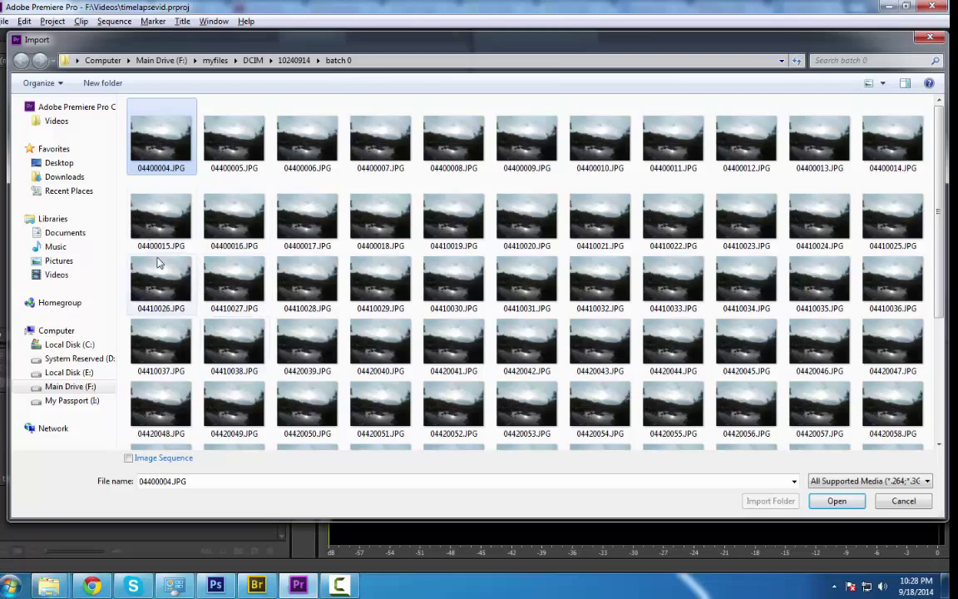
pyautogui.moveTo(169, 161)
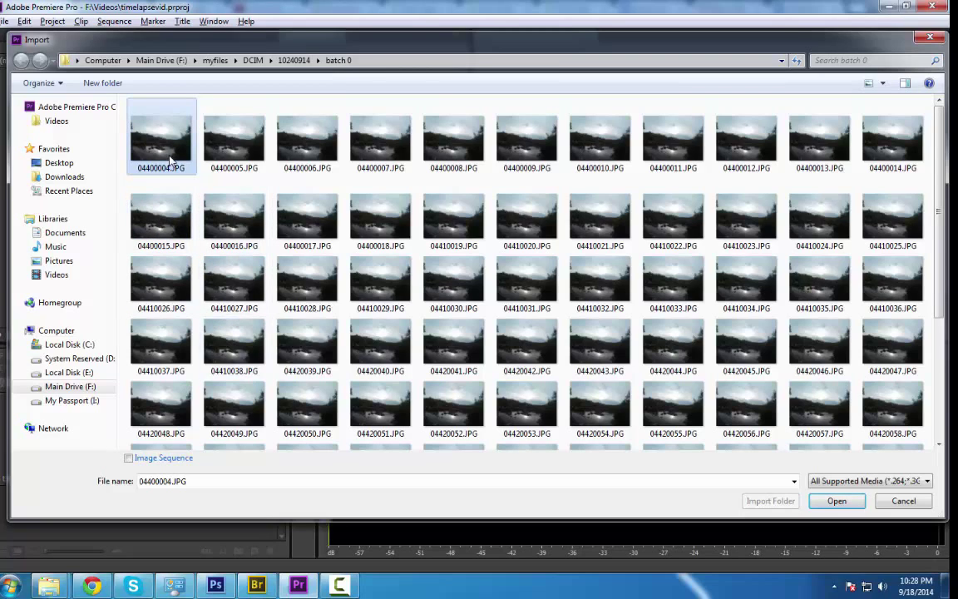
pyautogui.moveTo(168, 150)
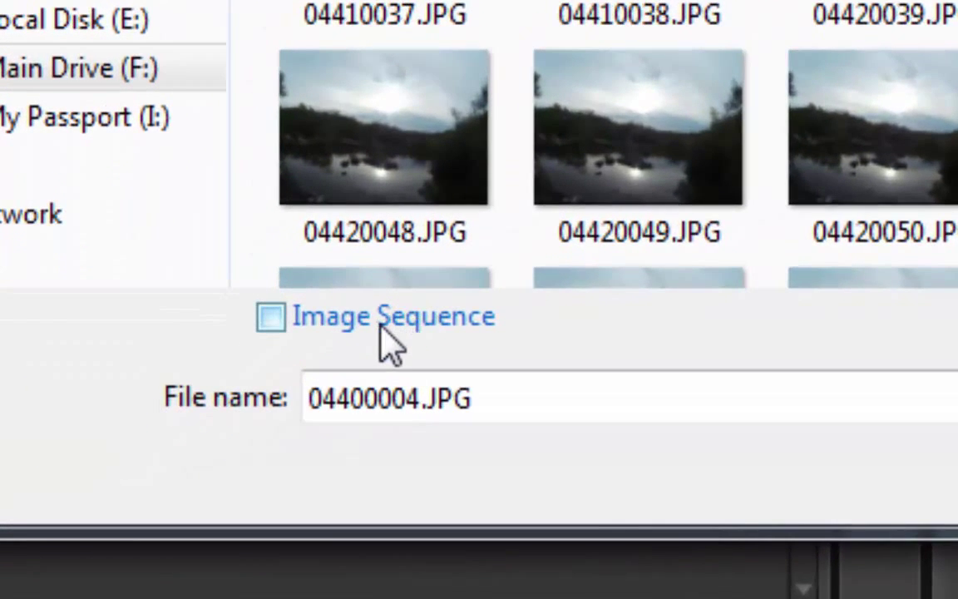
pyautogui.click(271, 318)
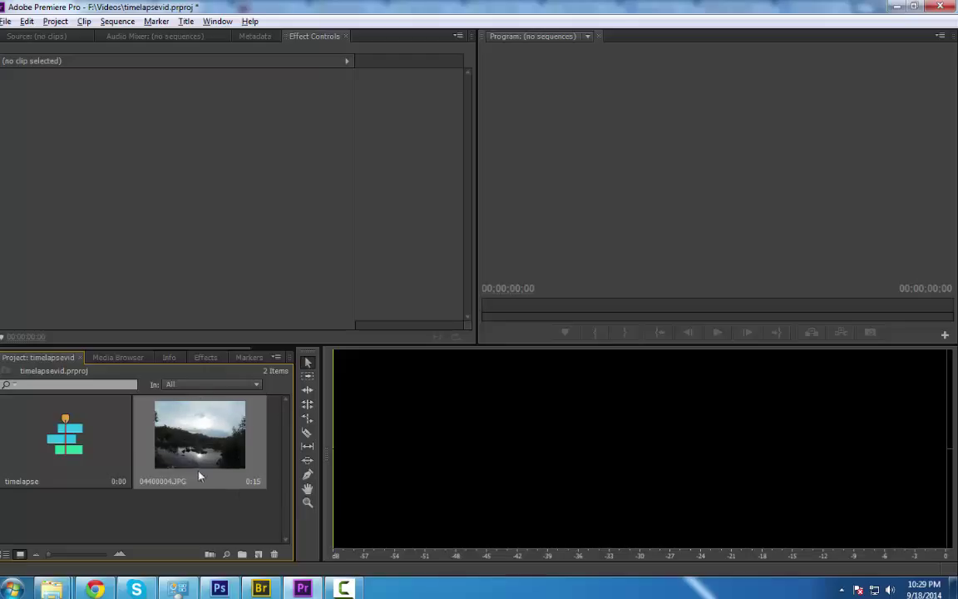
pyautogui.moveTo(193, 526)
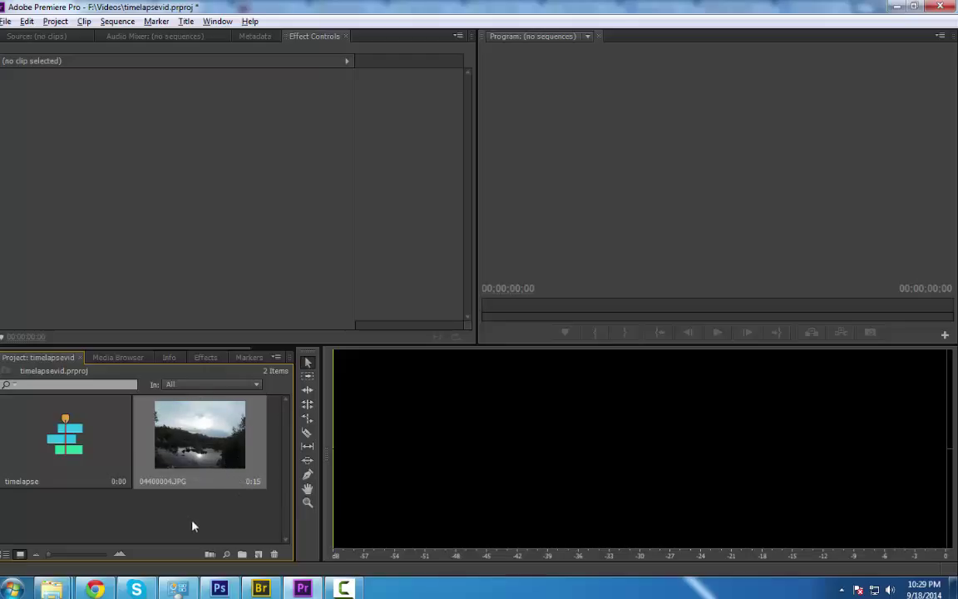
pyautogui.moveTo(150, 532)
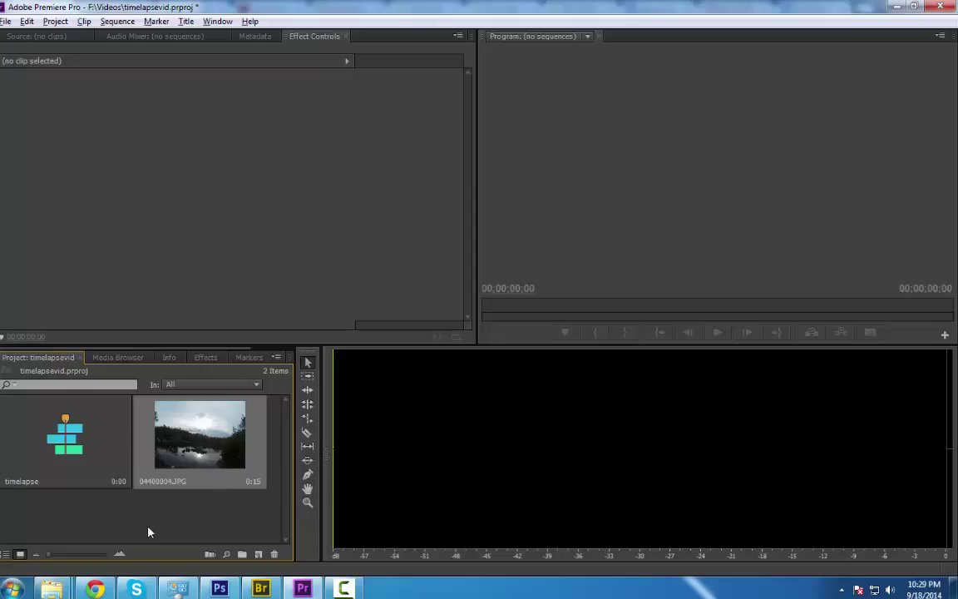
pyautogui.moveTo(154, 533)
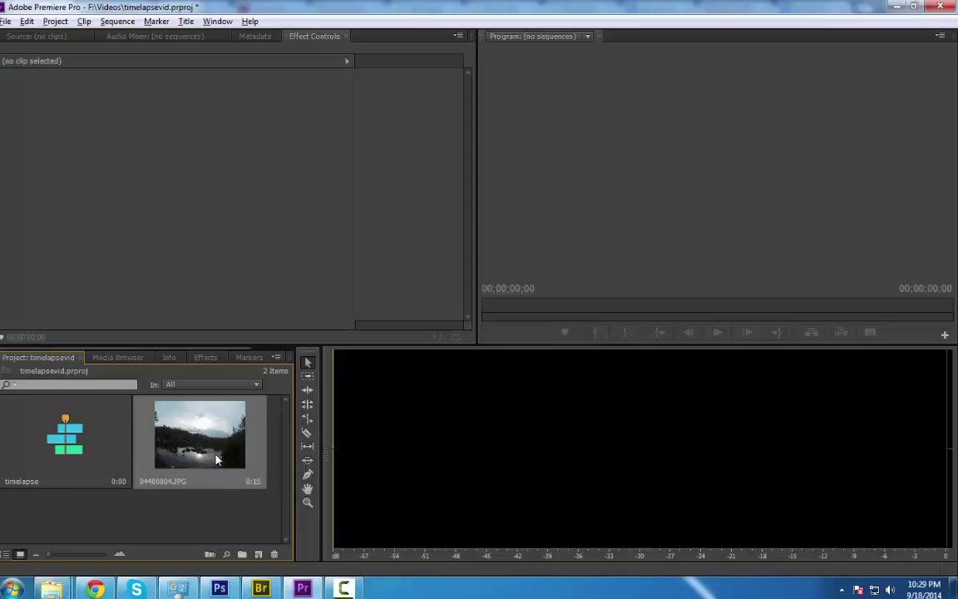
pyautogui.moveTo(261, 489)
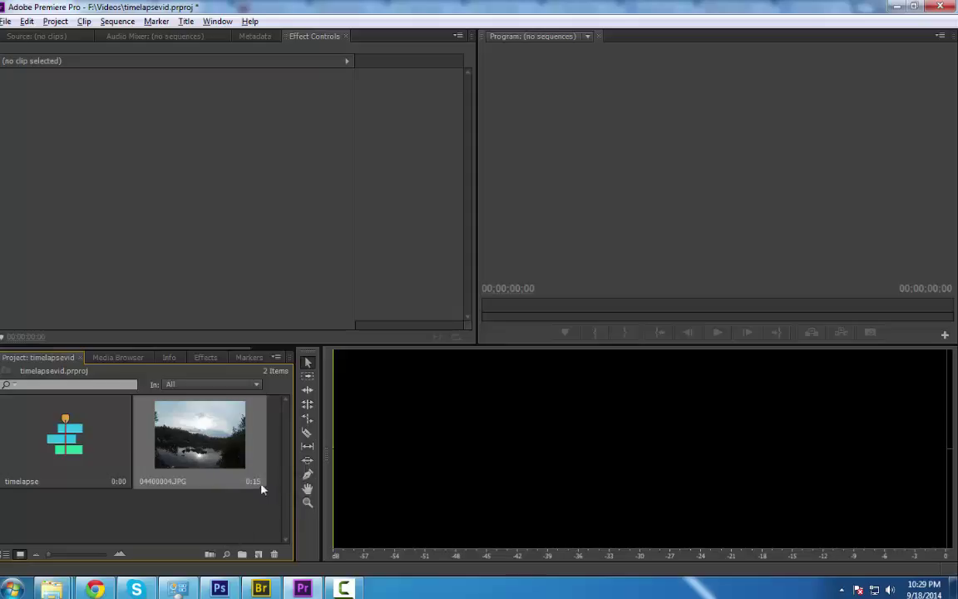
pyautogui.moveTo(266, 447)
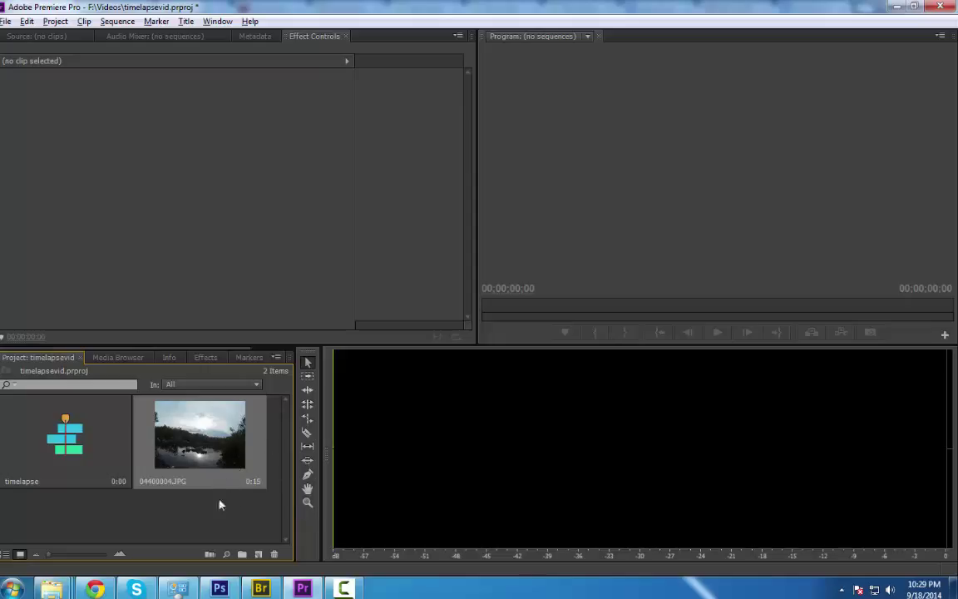
pyautogui.moveTo(216, 518)
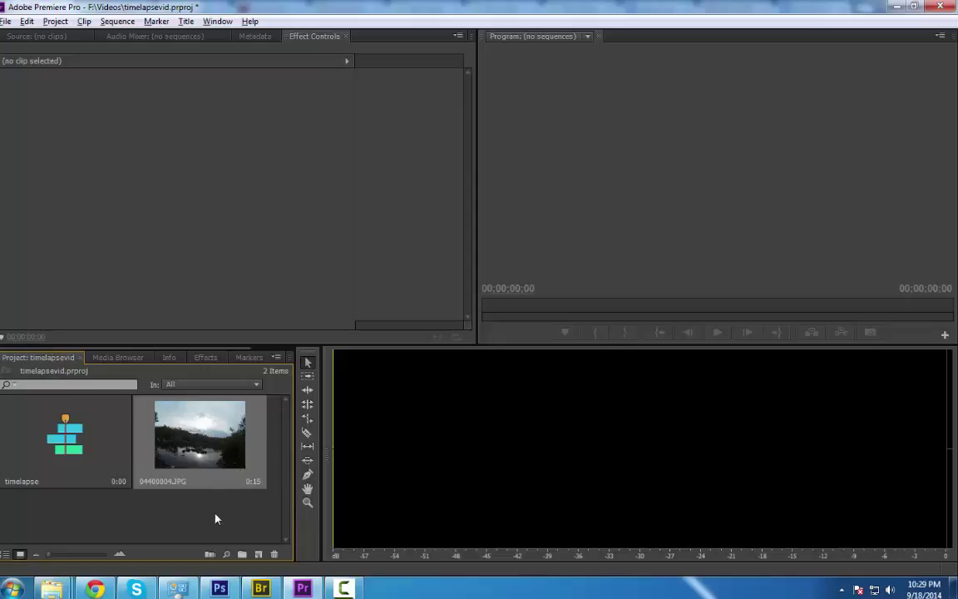
pyautogui.moveTo(149, 509)
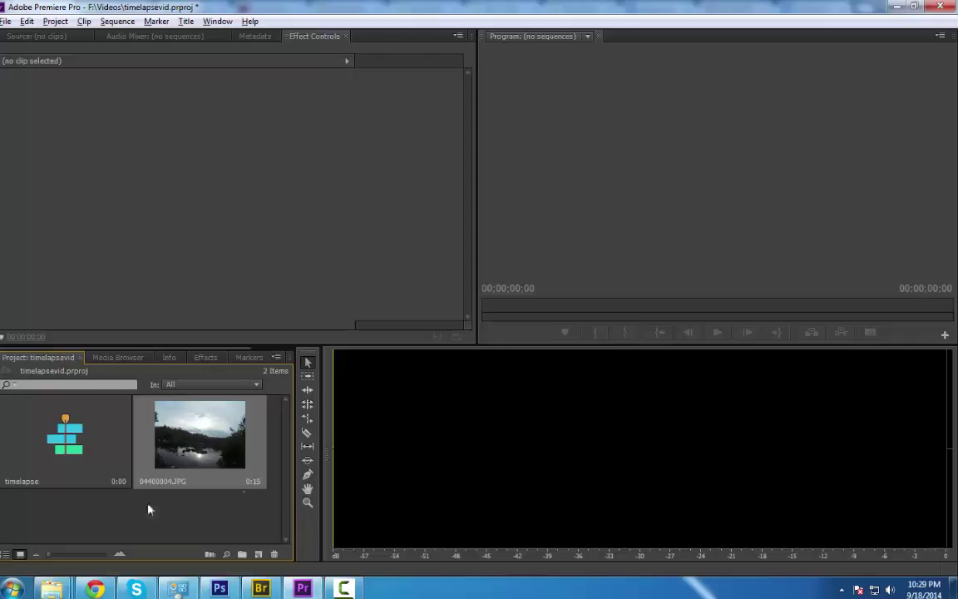
pyautogui.moveTo(231, 455)
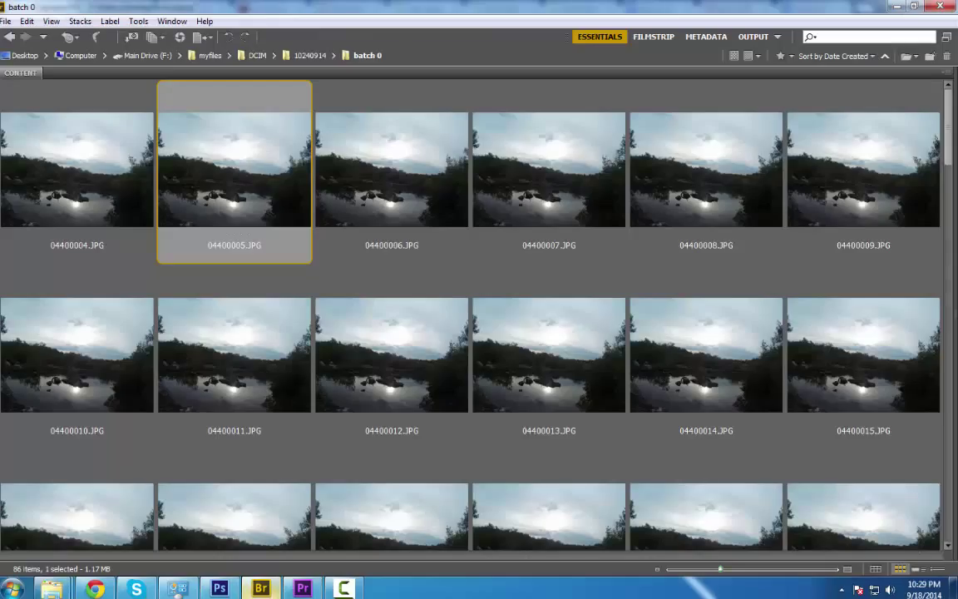
pyautogui.moveTo(114, 345)
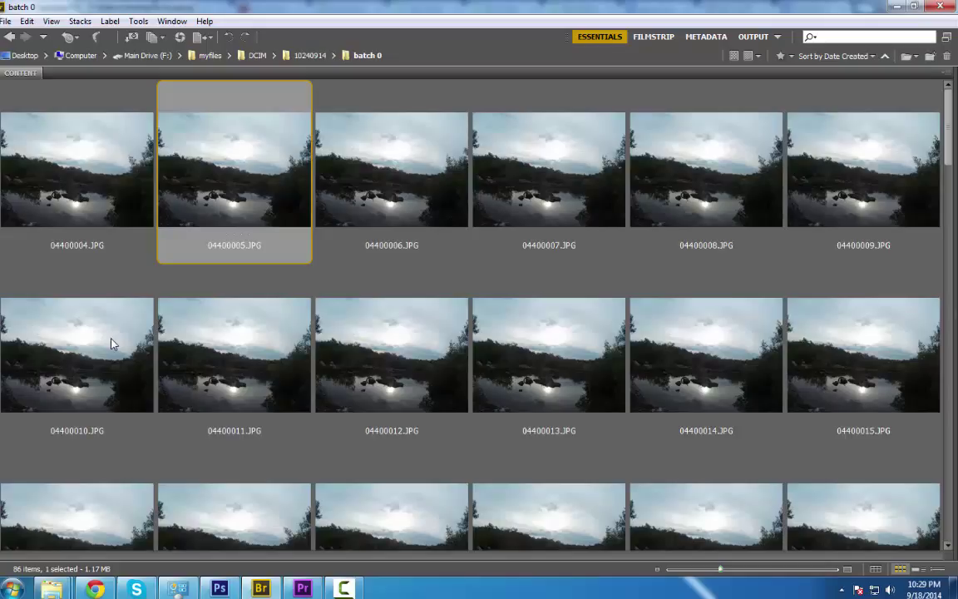
pyautogui.moveTo(89, 224)
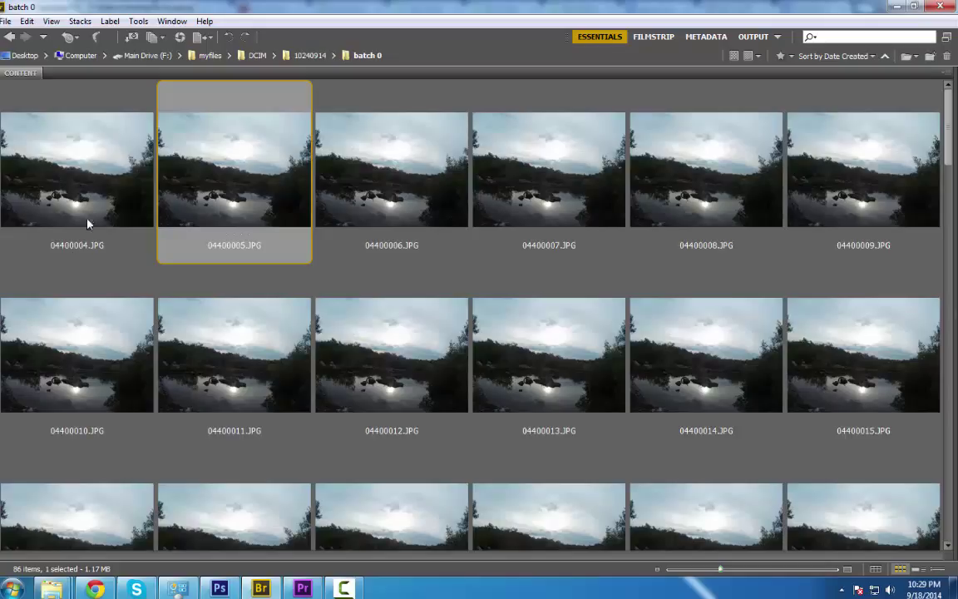
# Step: Browse the 86-image batch 0 folder in Bridge and select its photos
pyautogui.click(391, 169)
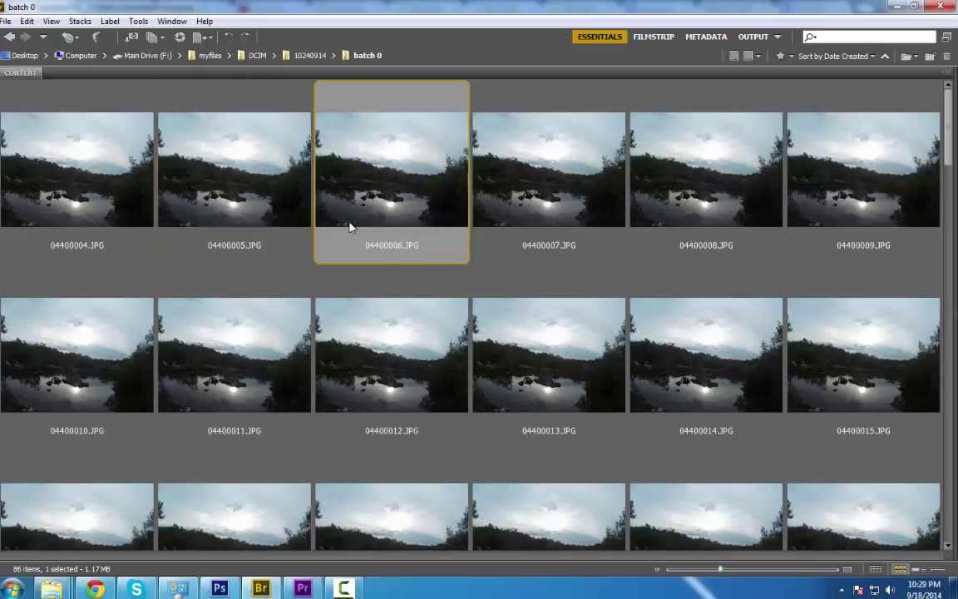
pyautogui.moveTo(322, 231)
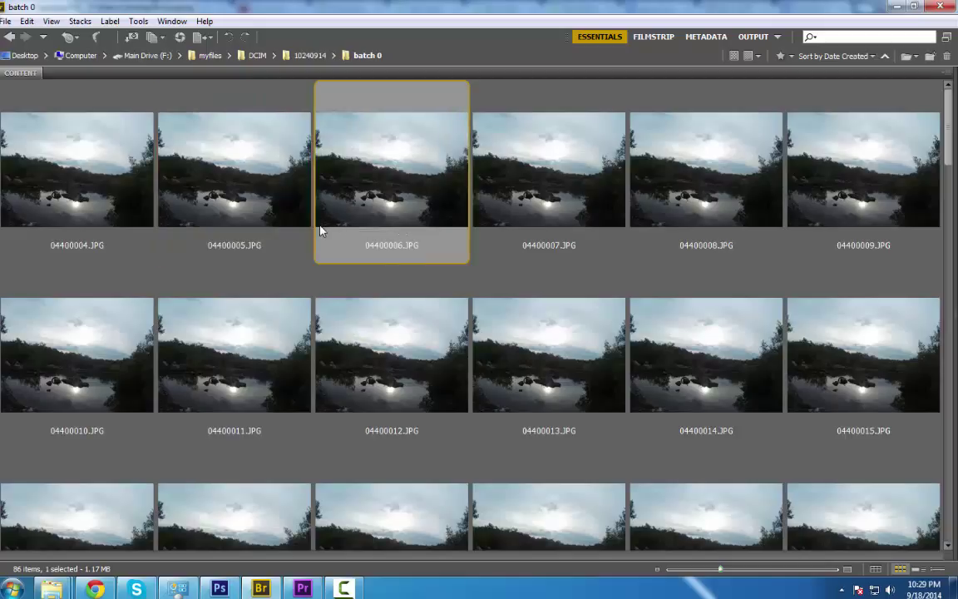
pyautogui.moveTo(100, 192)
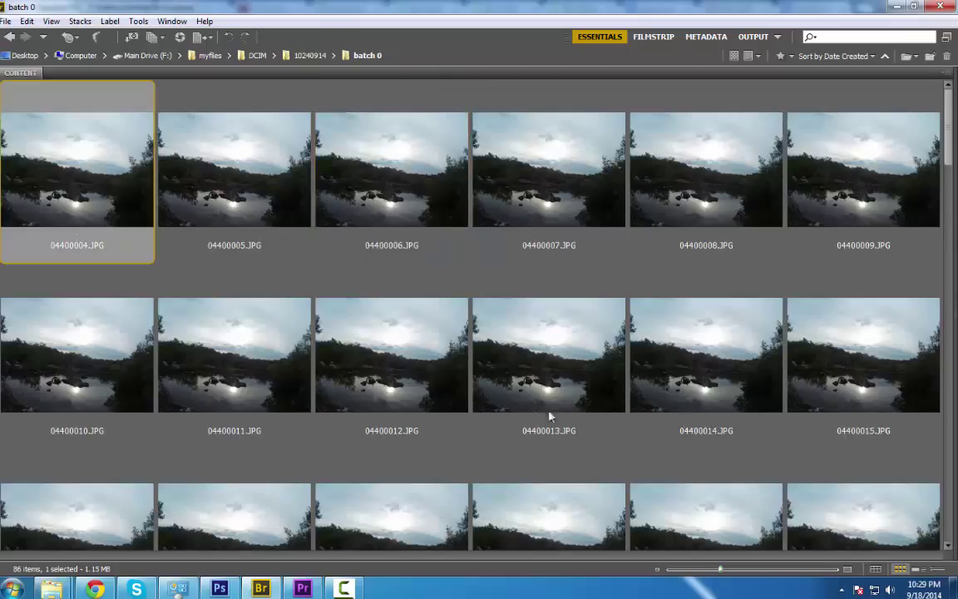
pyautogui.scroll(-3)
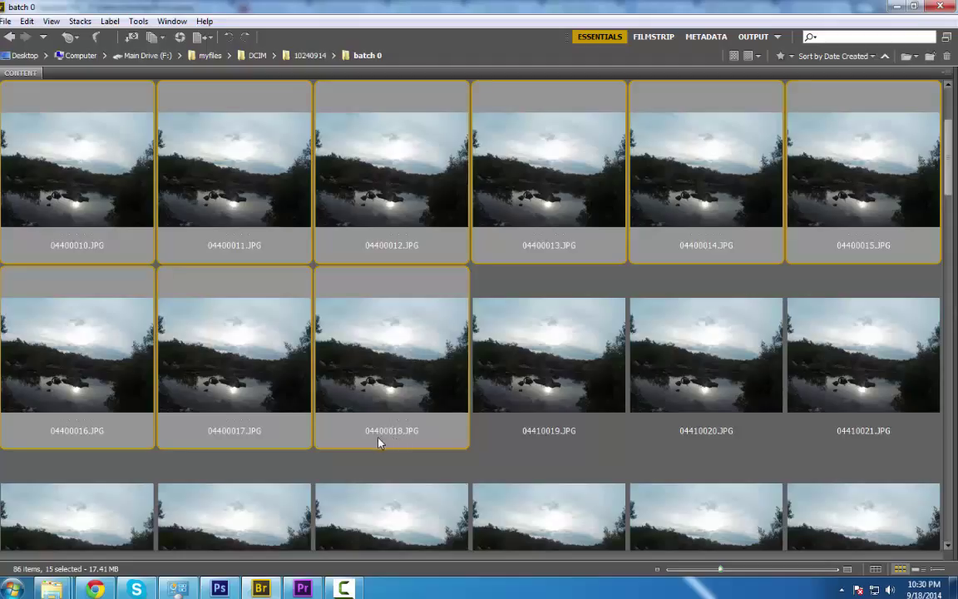
pyautogui.moveTo(401, 438)
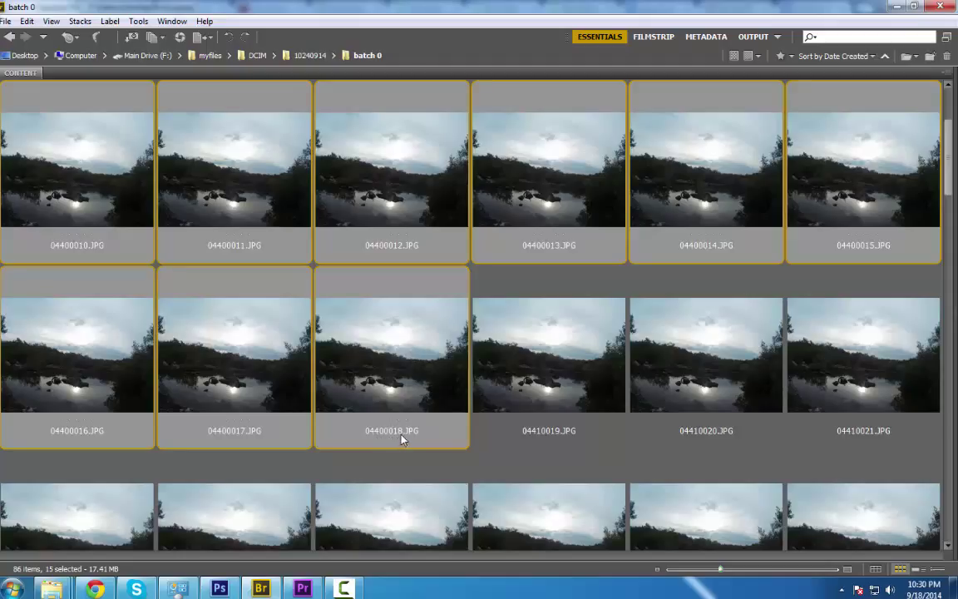
pyautogui.click(391, 353)
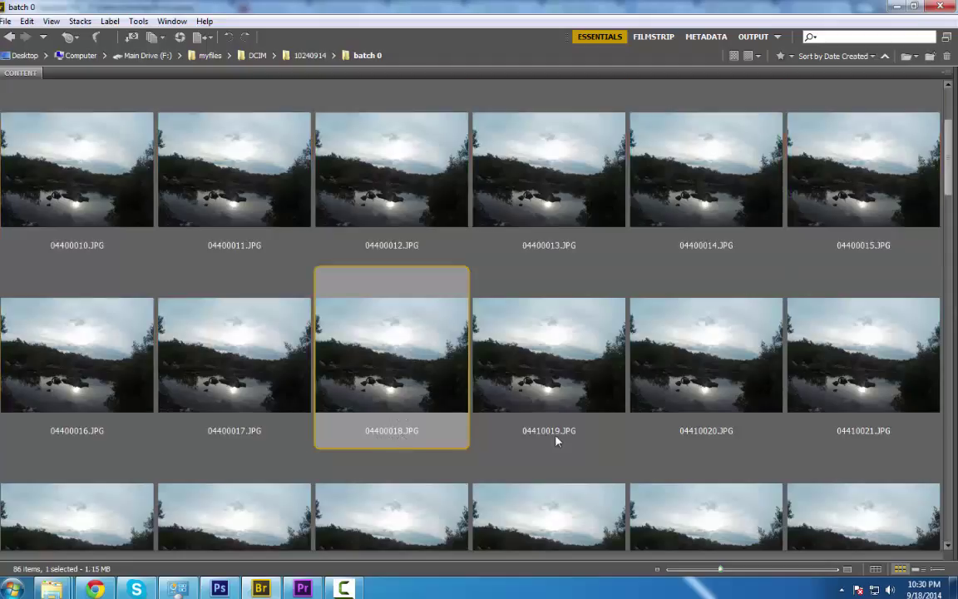
pyautogui.click(548, 354)
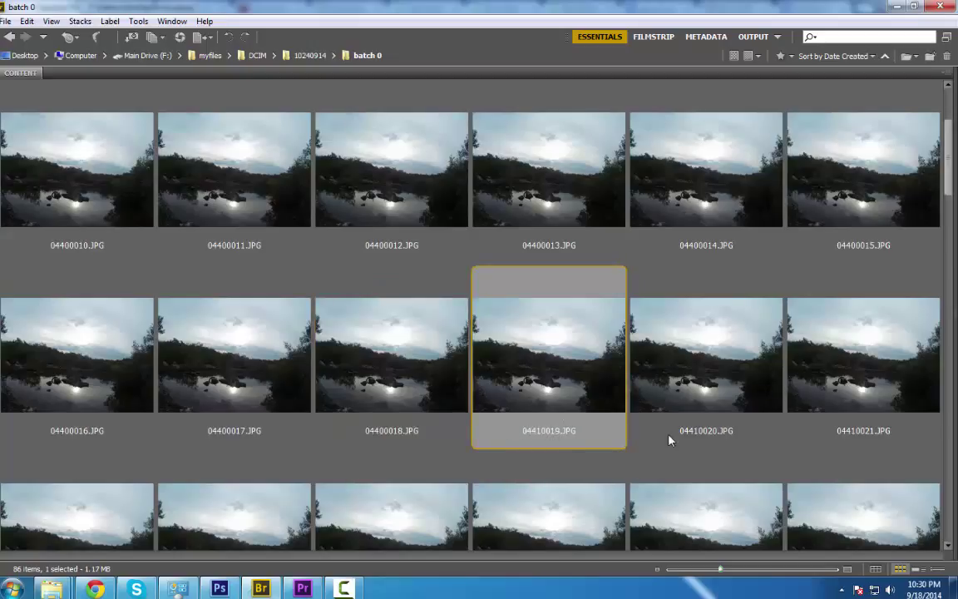
pyautogui.moveTo(563, 442)
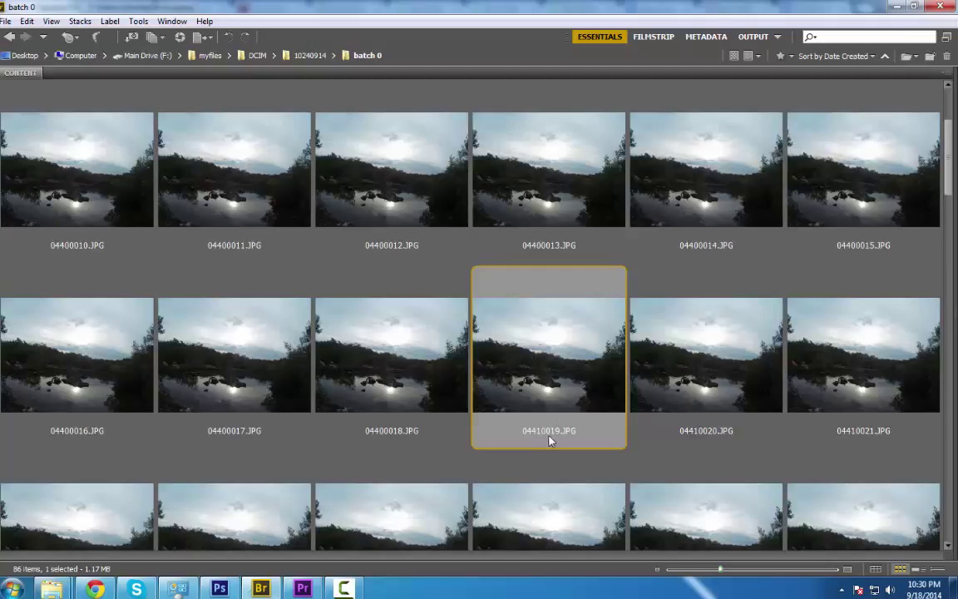
pyautogui.moveTo(378, 439)
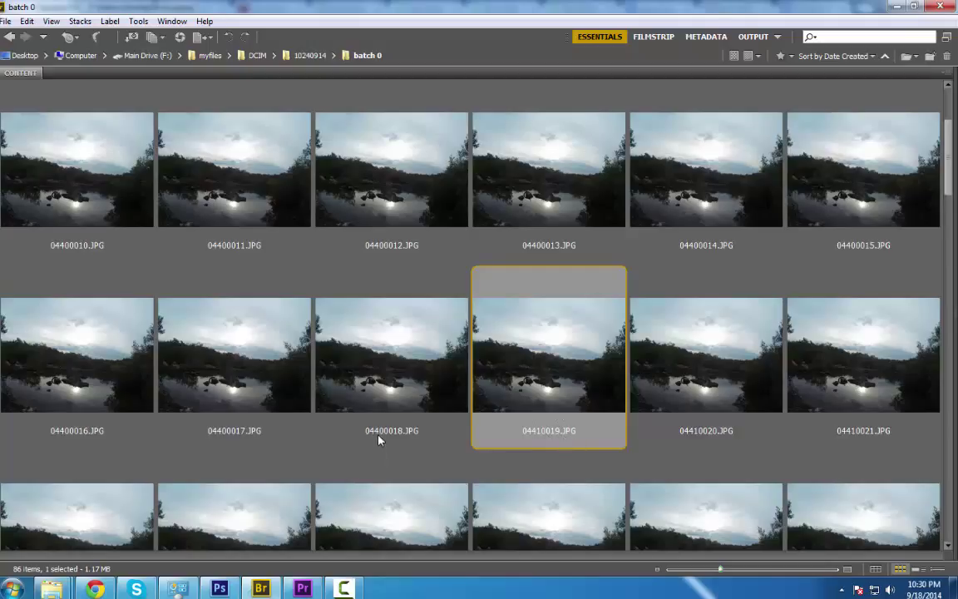
pyautogui.moveTo(381, 439)
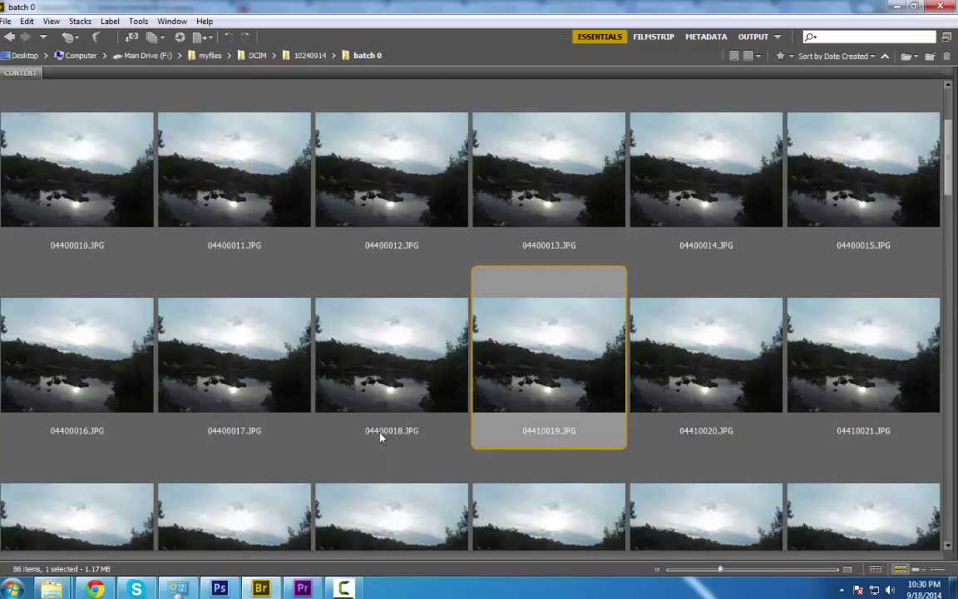
pyautogui.moveTo(602, 409)
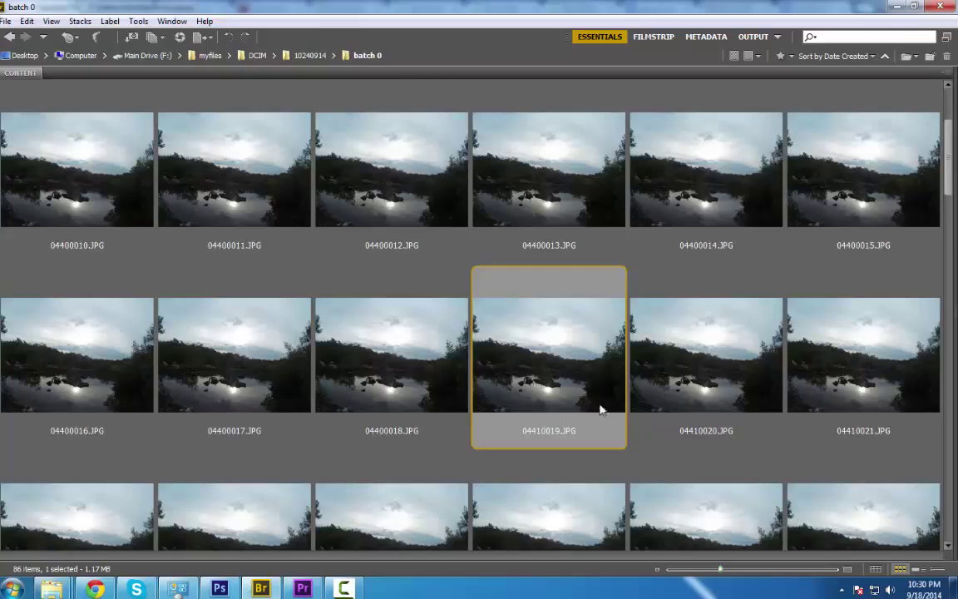
pyautogui.moveTo(539, 387)
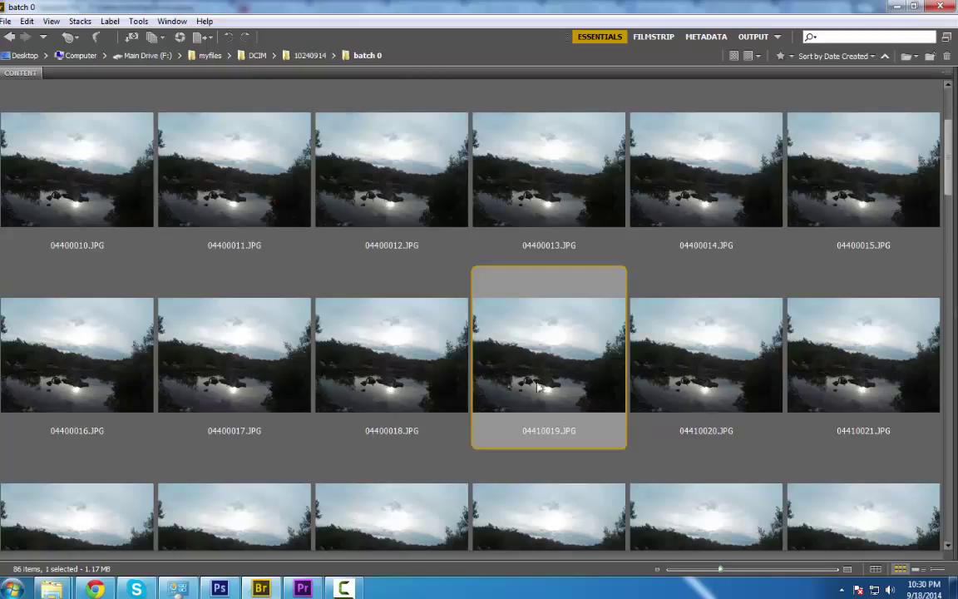
pyautogui.moveTo(696, 374)
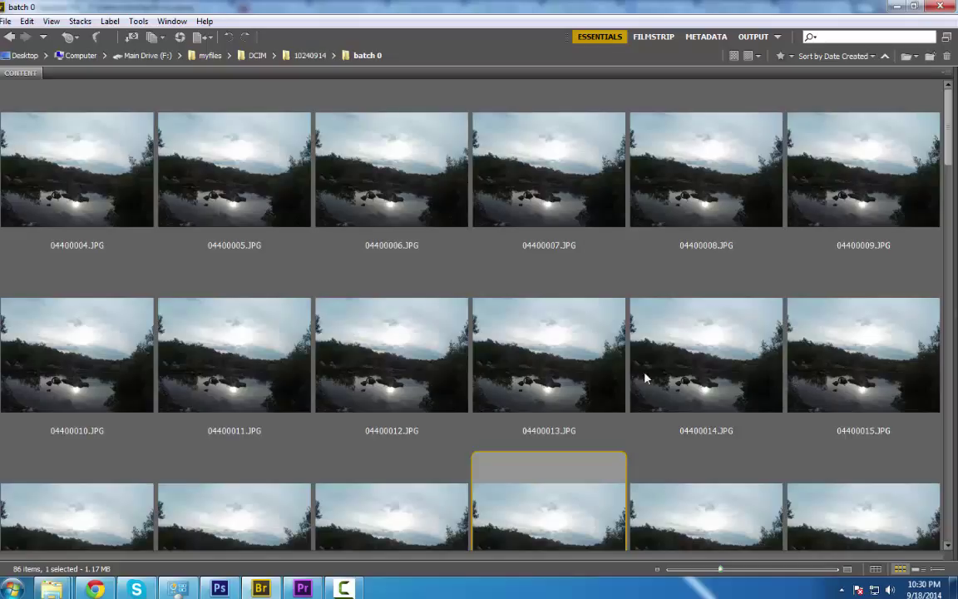
pyautogui.moveTo(634, 379)
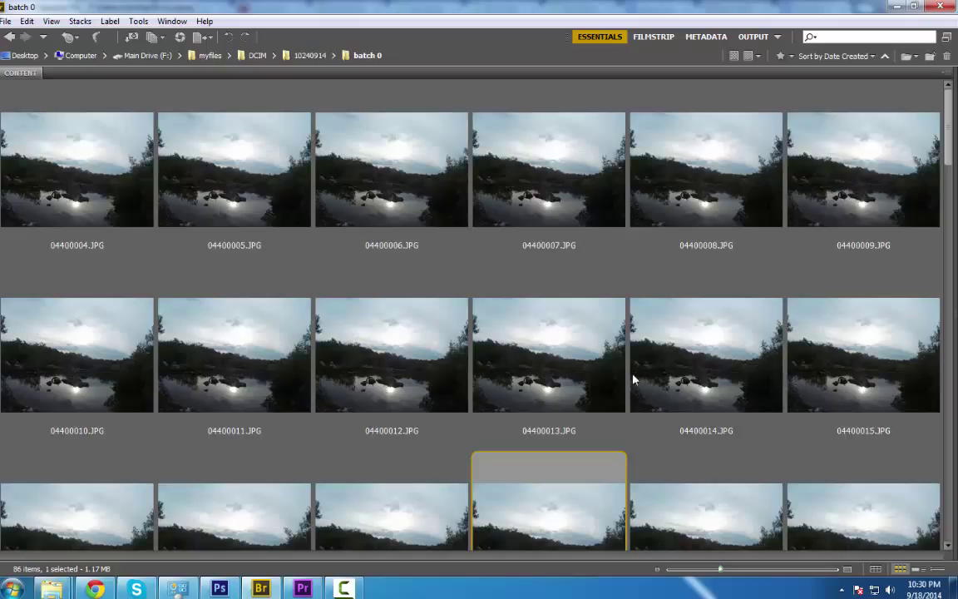
pyautogui.scroll(-3)
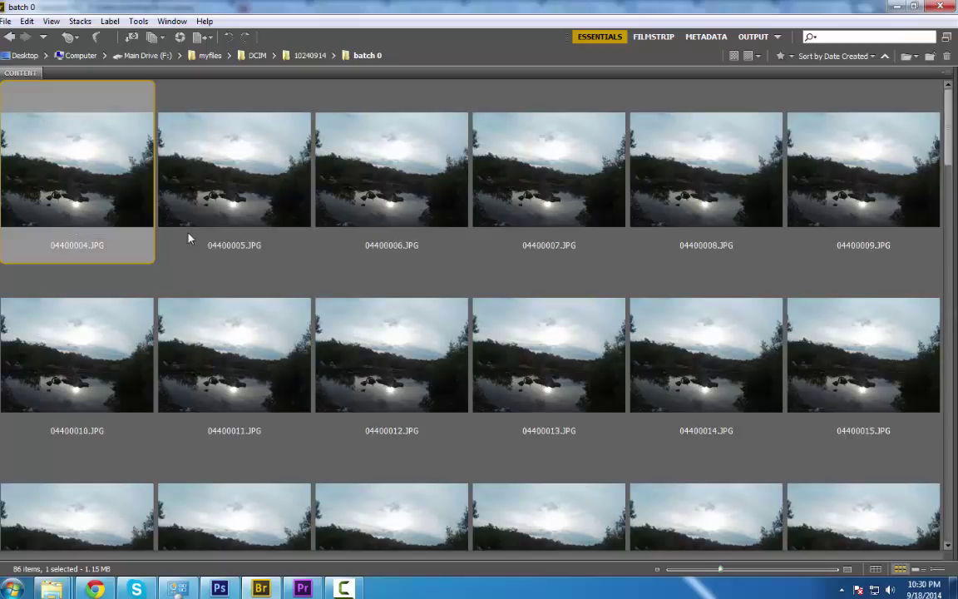
pyautogui.moveTo(183, 236)
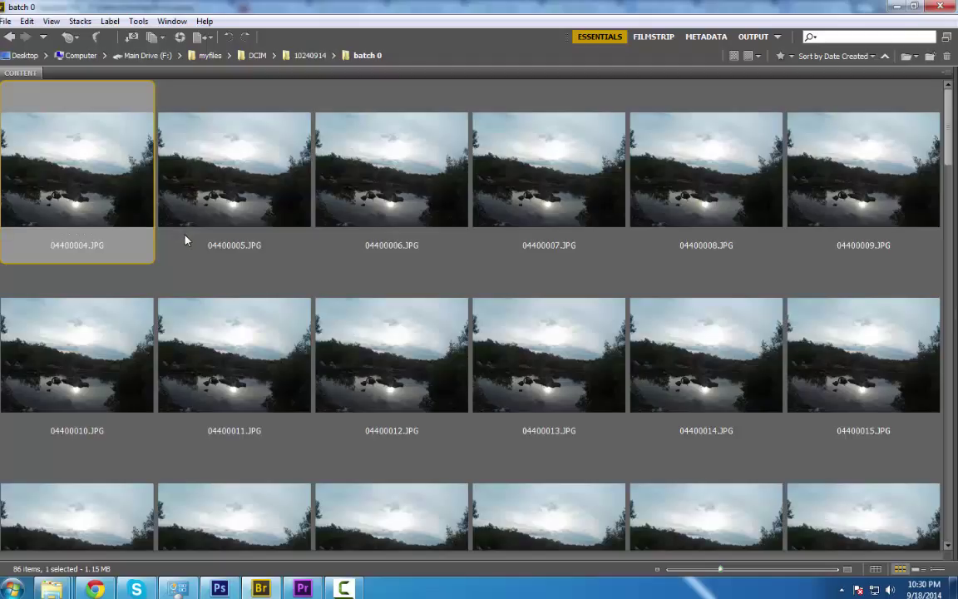
pyautogui.moveTo(237, 211)
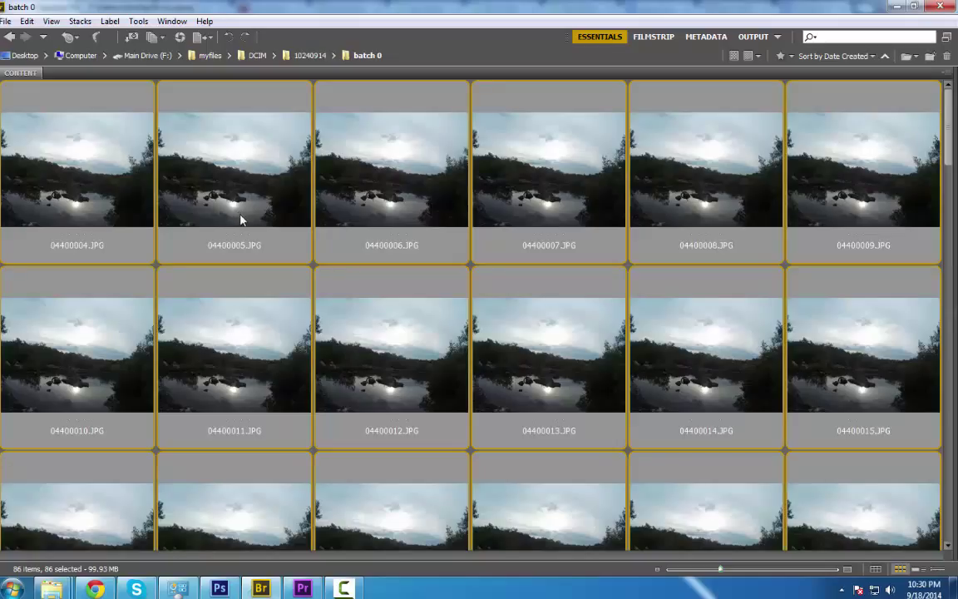
# Step: Open Tools > Batch Rename for the 86 selected photos
pyautogui.click(138, 21)
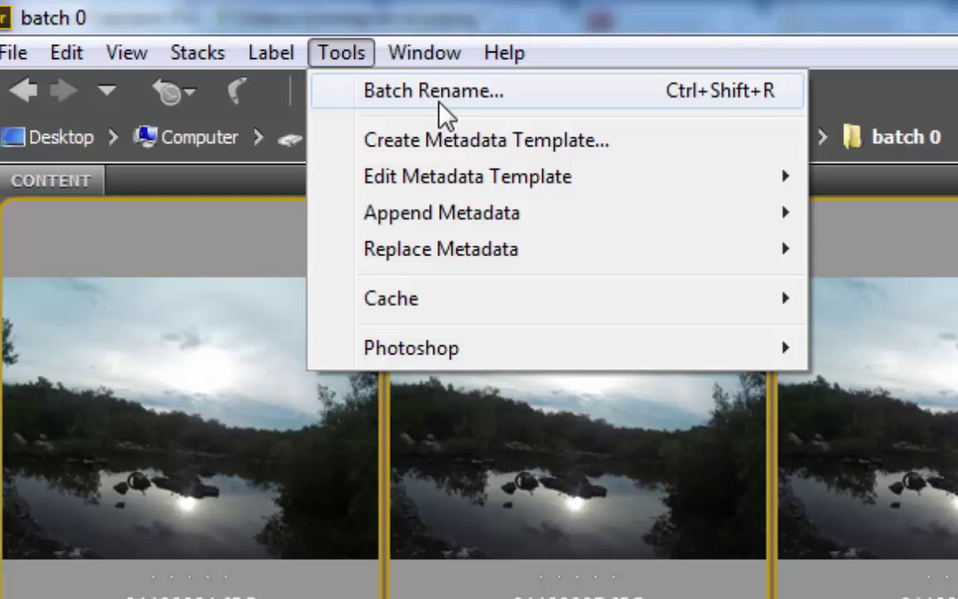
pyautogui.click(432, 90)
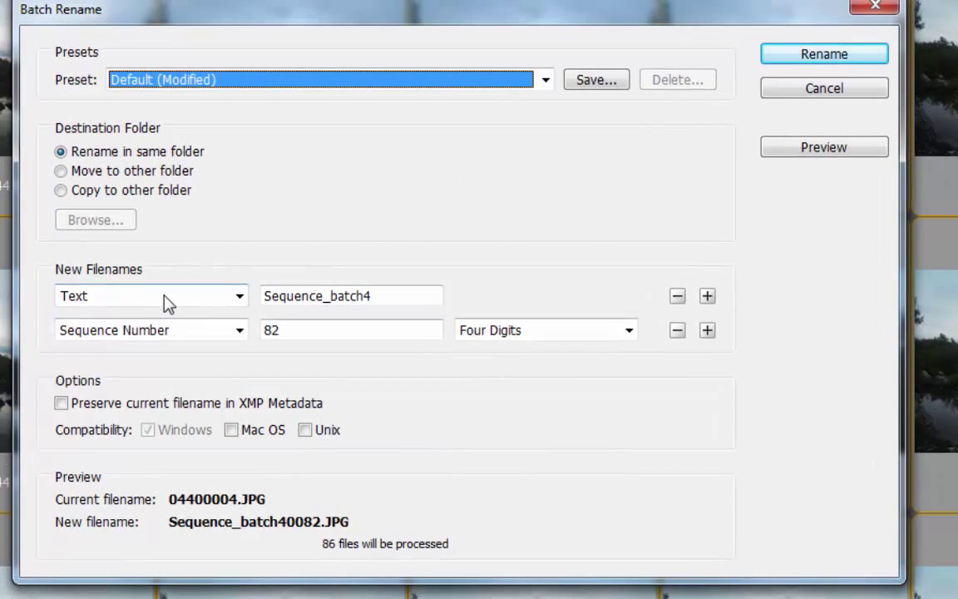
pyautogui.moveTo(165, 277)
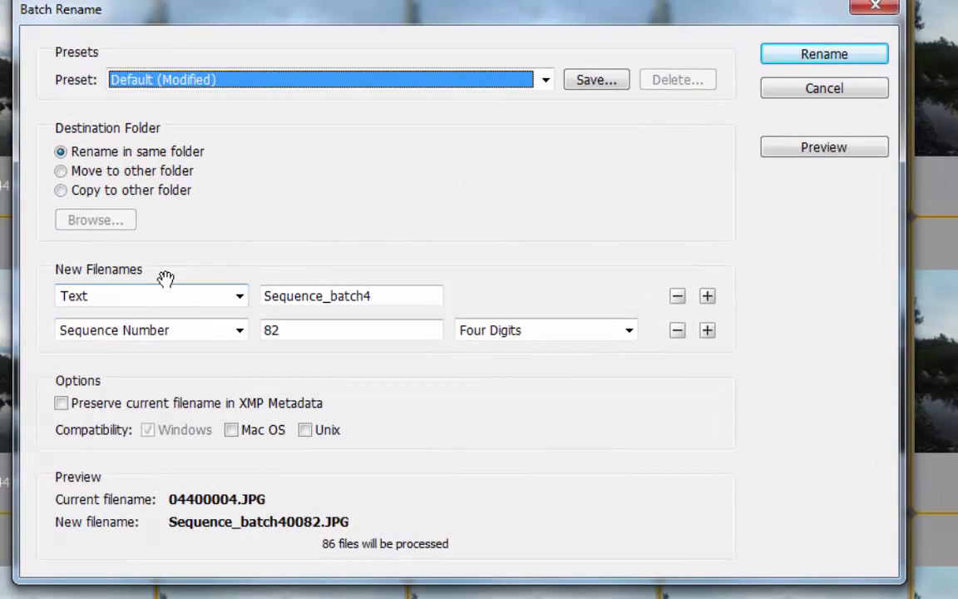
pyautogui.moveTo(117, 274)
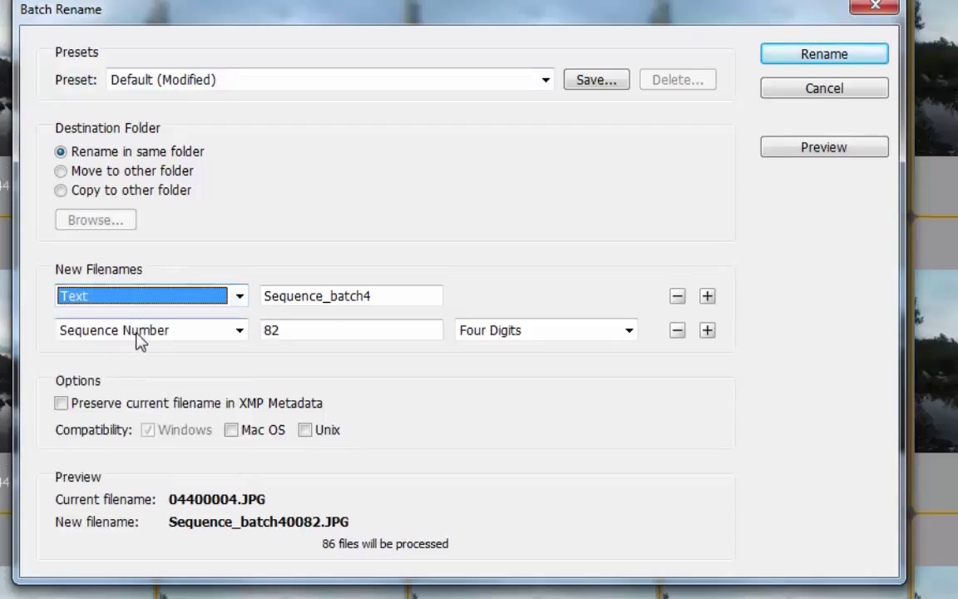
# Step: Set rename text to Sequence_batch0, numbering from 0 with four digits
pyautogui.click(150, 330)
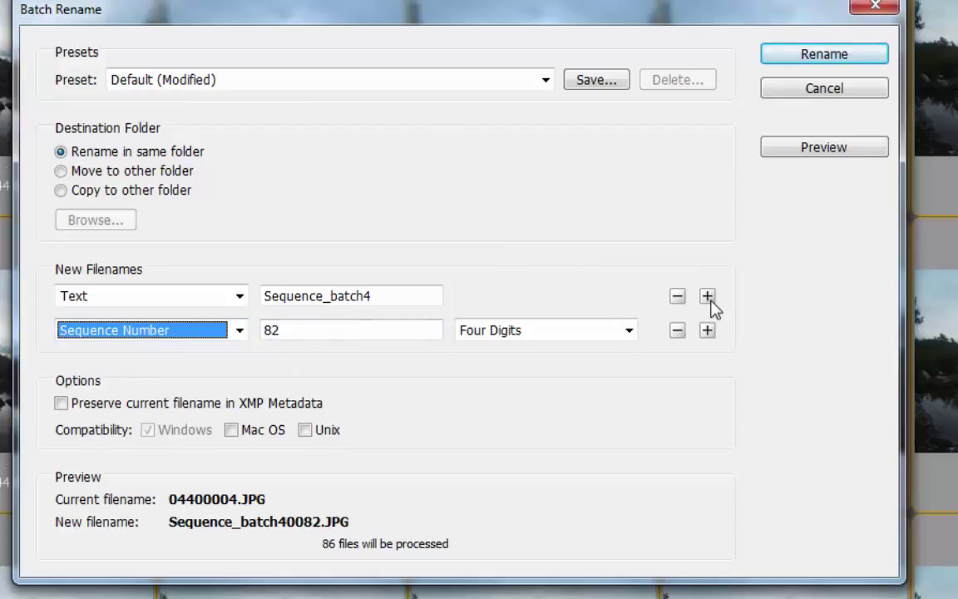
pyautogui.moveTo(706, 296)
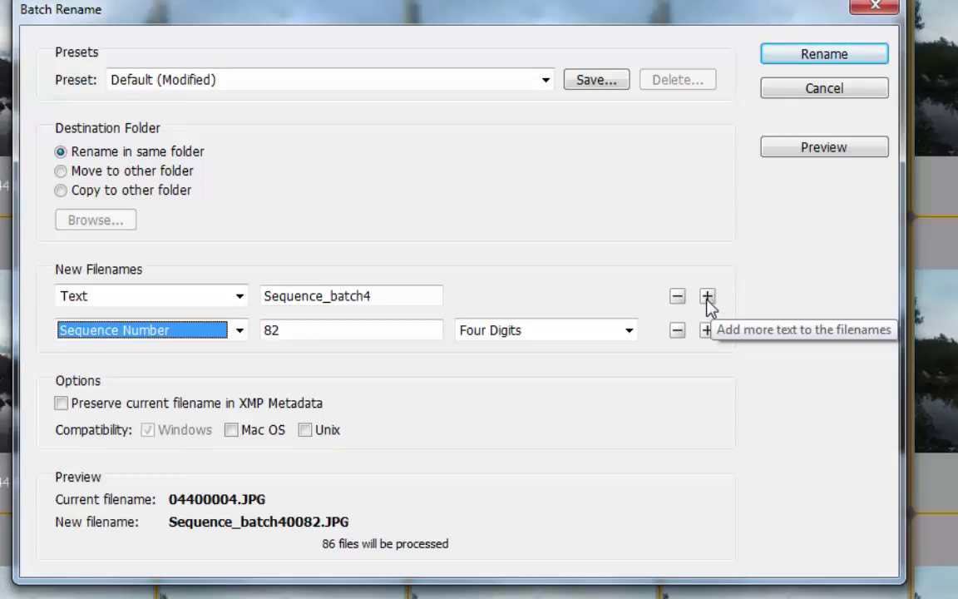
pyautogui.moveTo(715, 297)
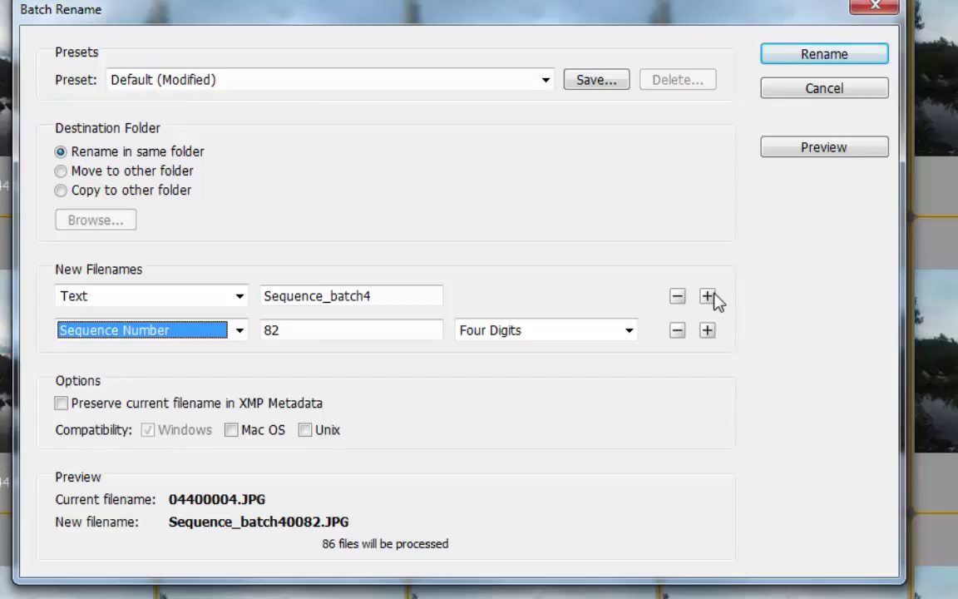
pyautogui.moveTo(110, 312)
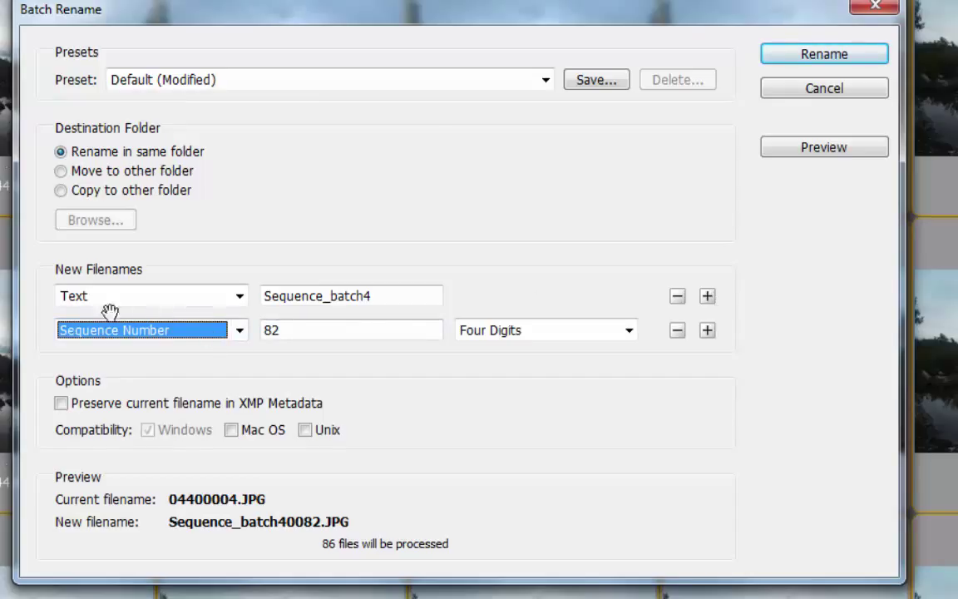
pyautogui.moveTo(135, 345)
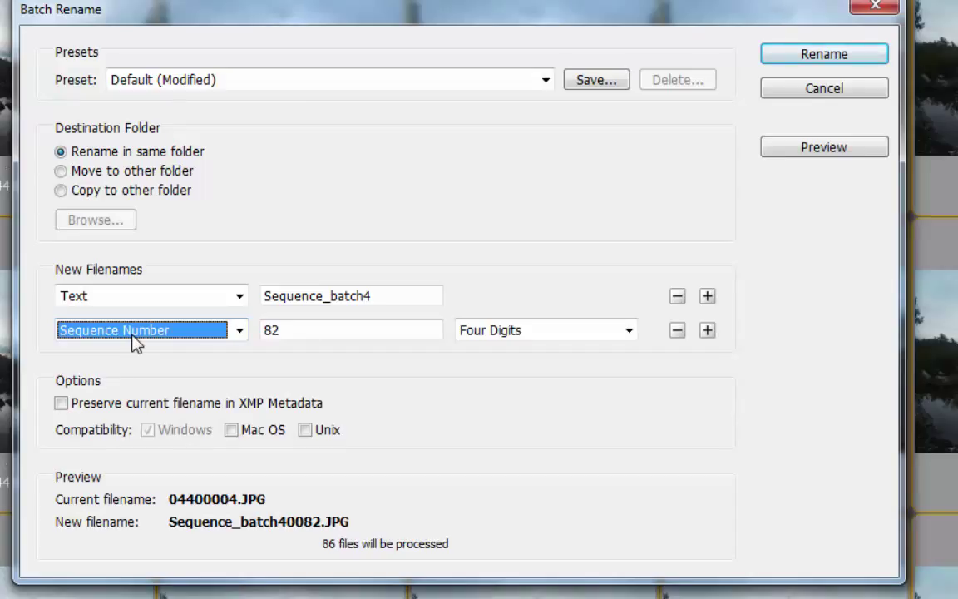
pyautogui.moveTo(396, 301)
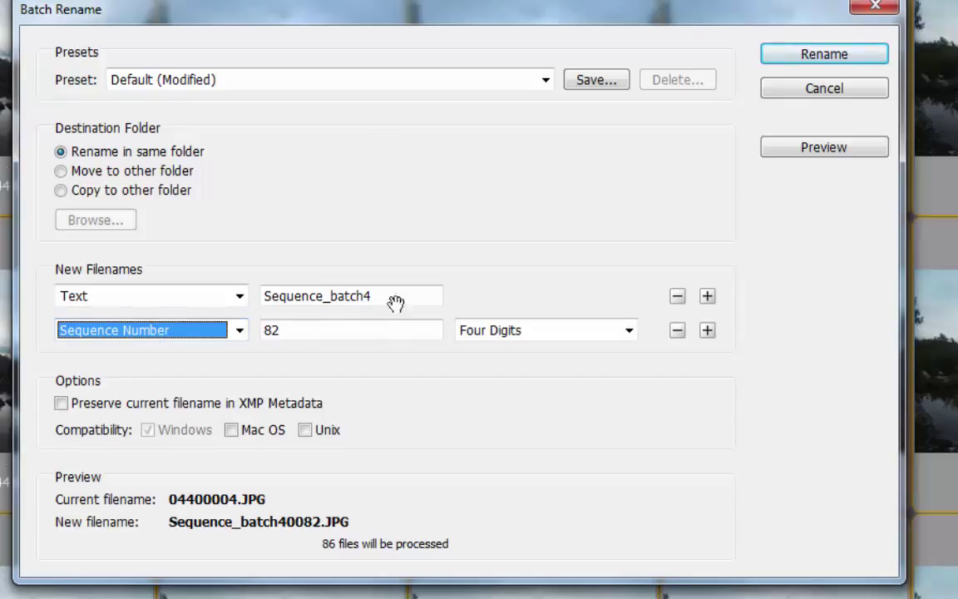
pyautogui.click(350, 295)
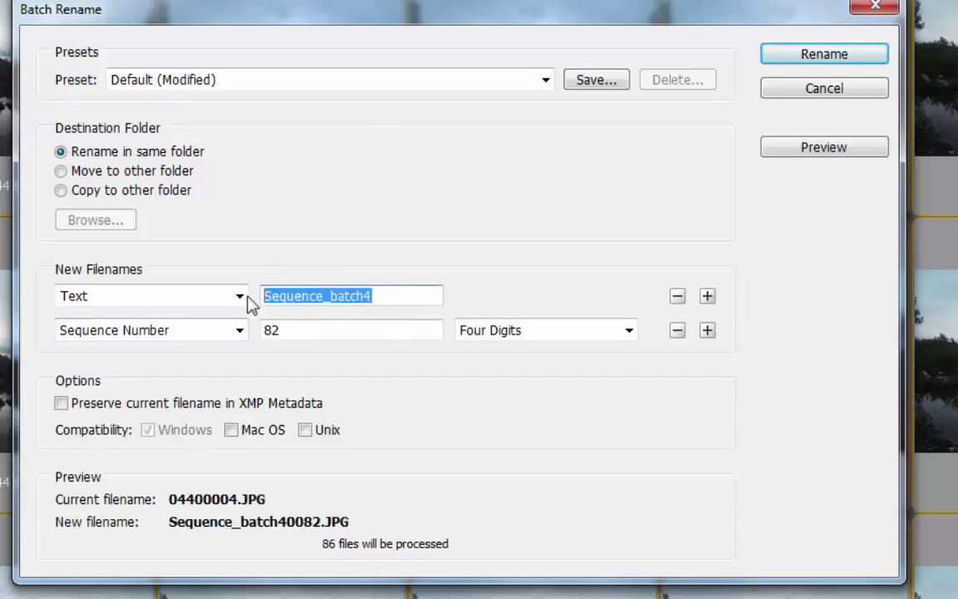
pyautogui.click(383, 296)
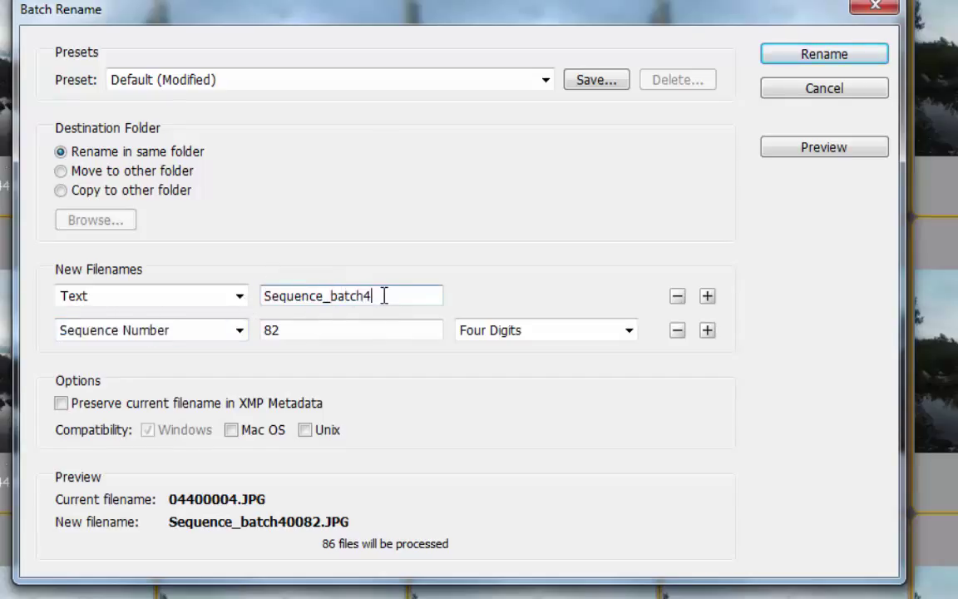
pyautogui.press('Backspace')
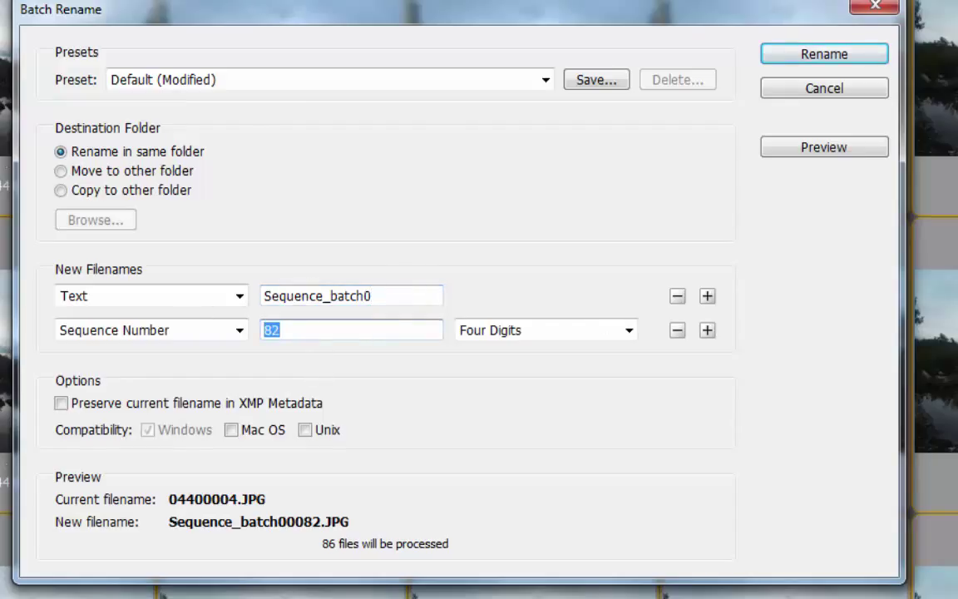
pyautogui.write('00')
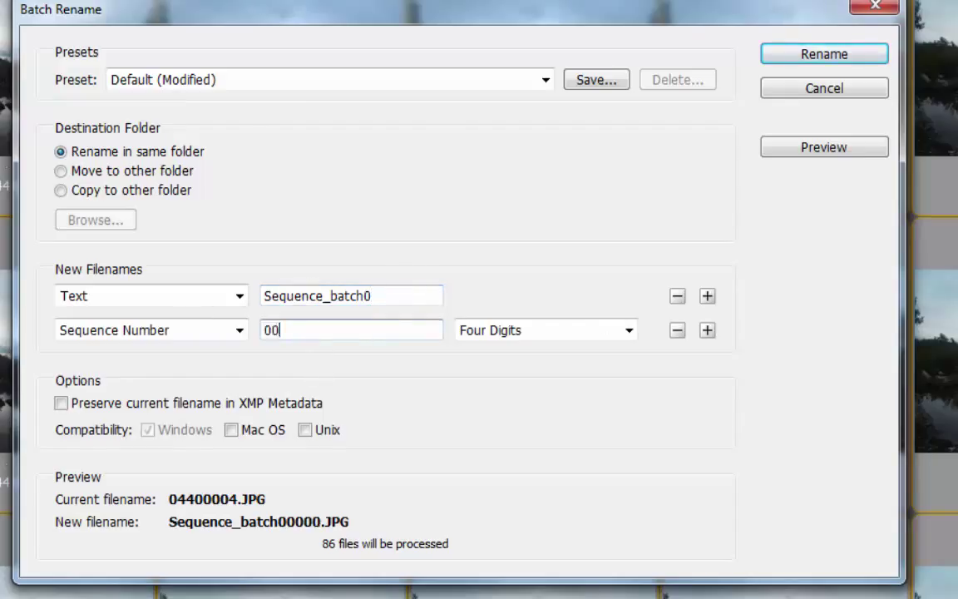
pyautogui.click(544, 329)
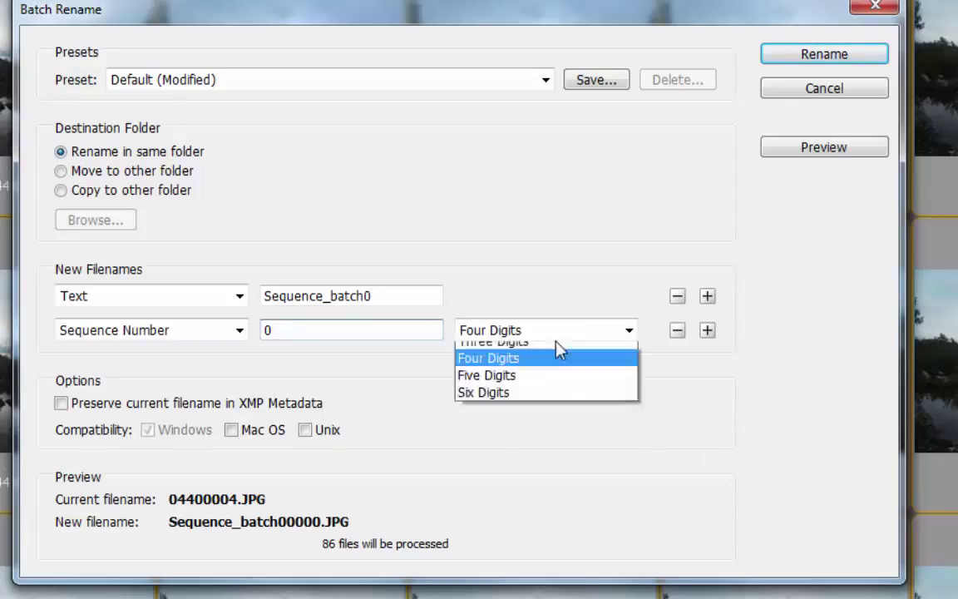
pyautogui.click(488, 357)
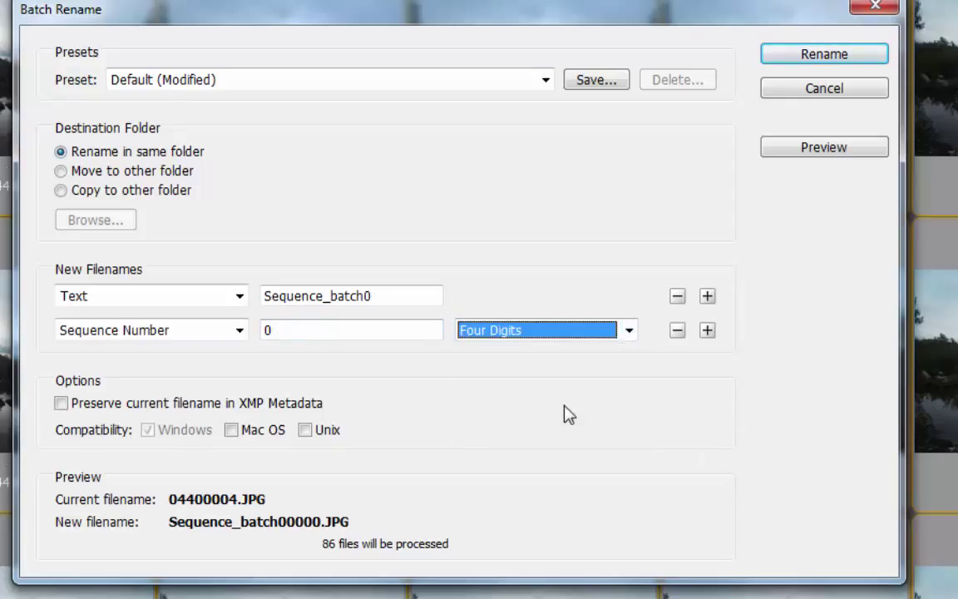
pyautogui.moveTo(824, 53)
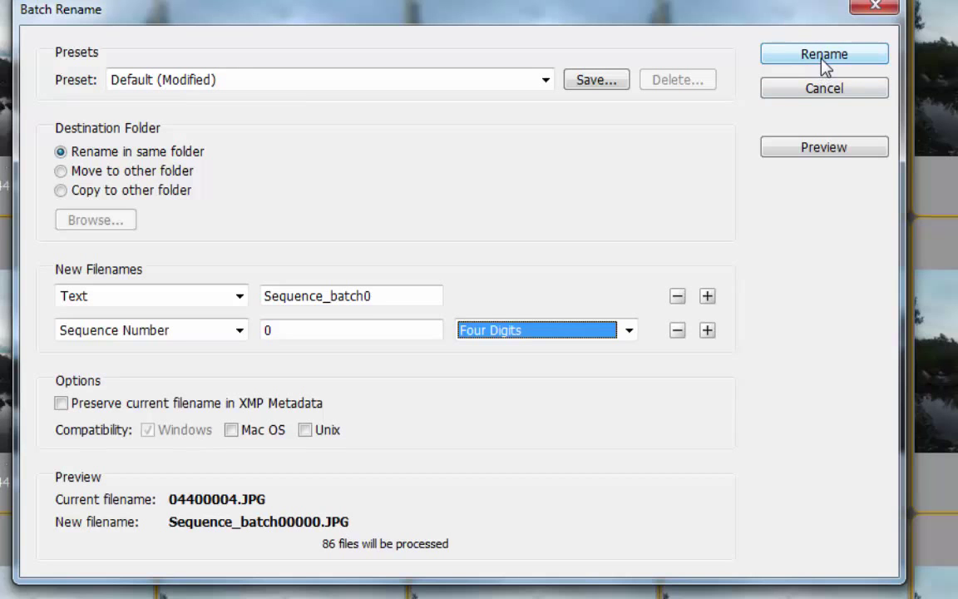
# Step: Apply the rename and browse the renamed Sequence_batch00000.JPG onward thumbnails
pyautogui.click(823, 53)
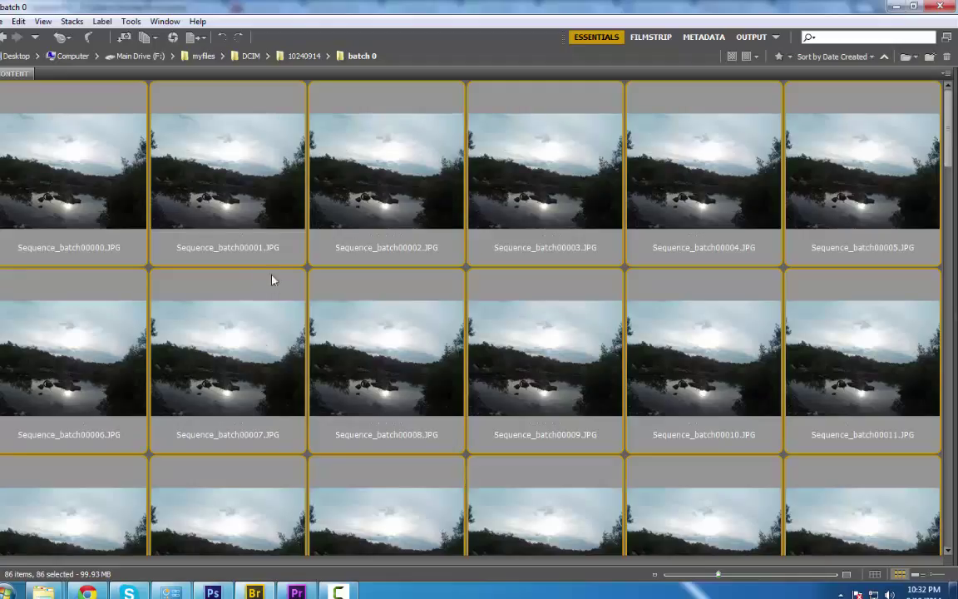
pyautogui.moveTo(70, 228)
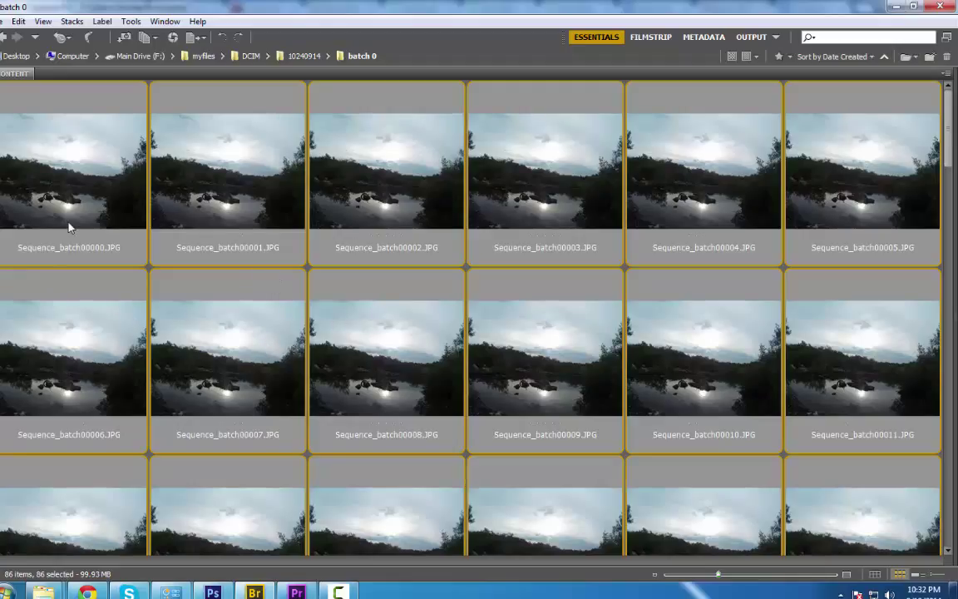
pyautogui.moveTo(796, 345)
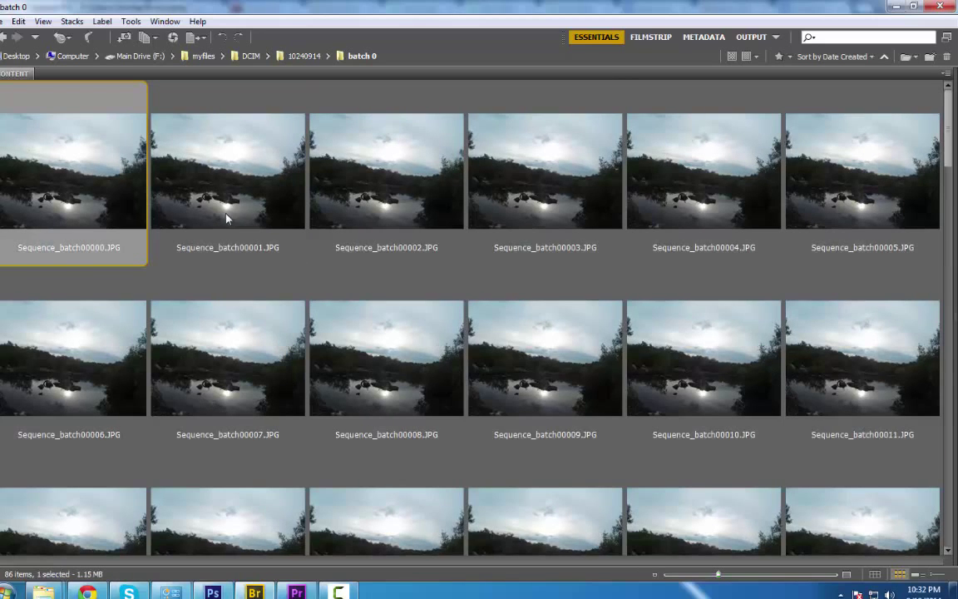
pyautogui.click(227, 171)
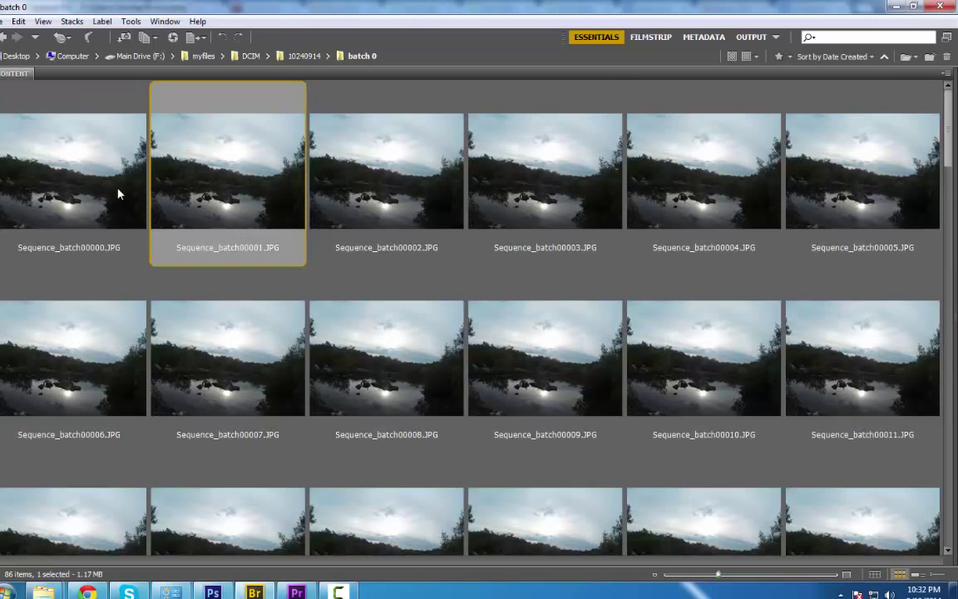
pyautogui.click(73, 171)
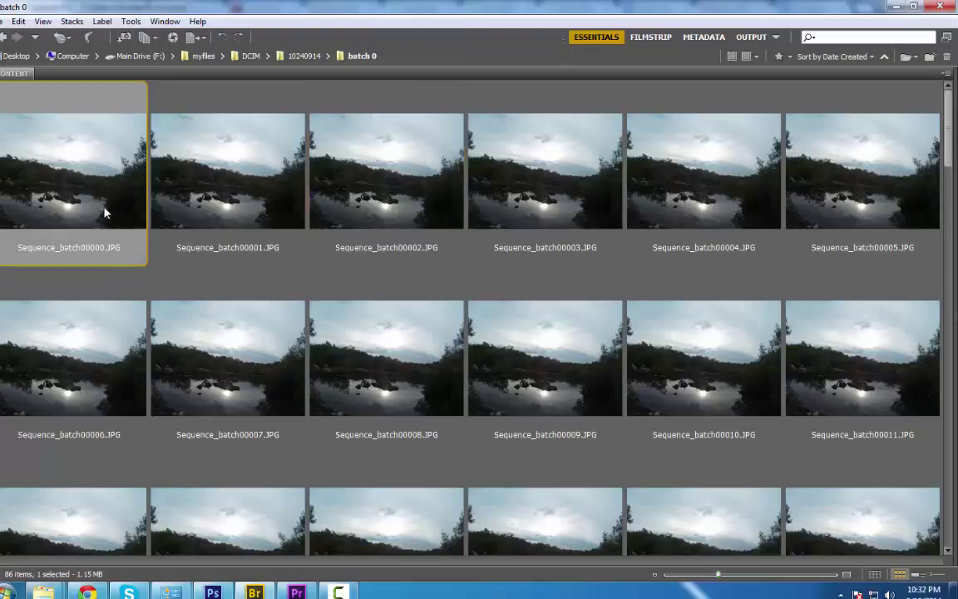
pyautogui.moveTo(183, 212)
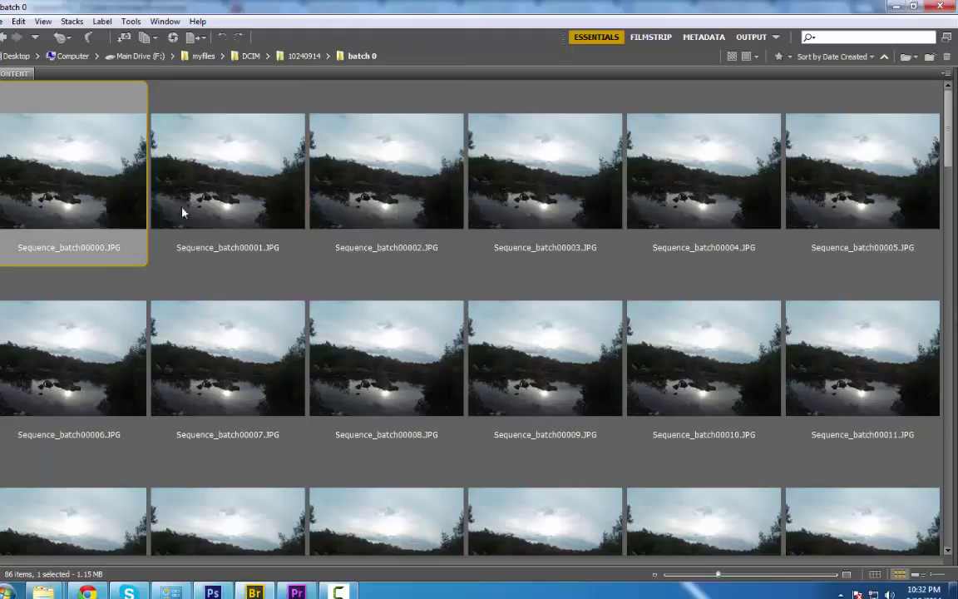
pyautogui.moveTo(400, 226)
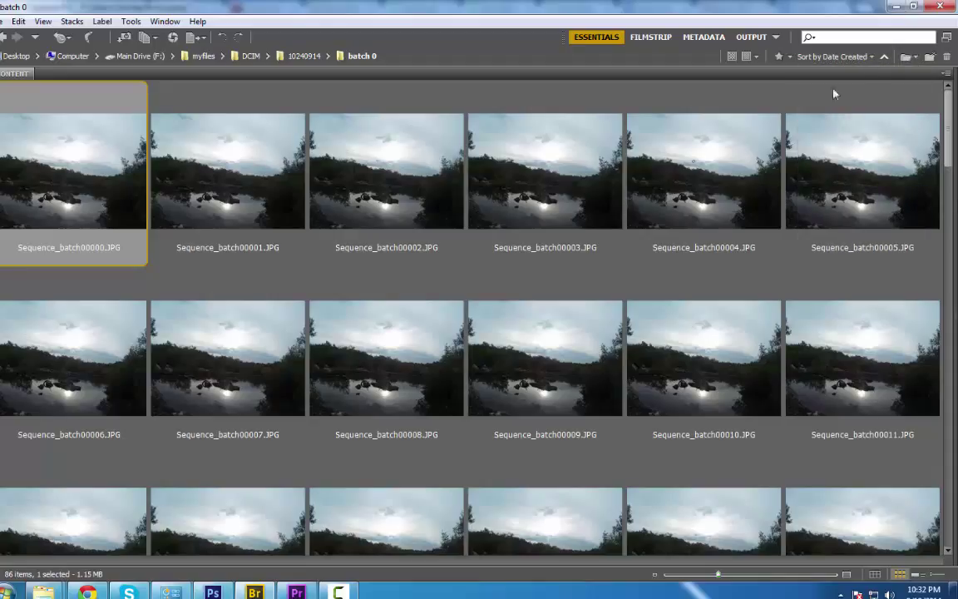
pyautogui.moveTo(709, 233)
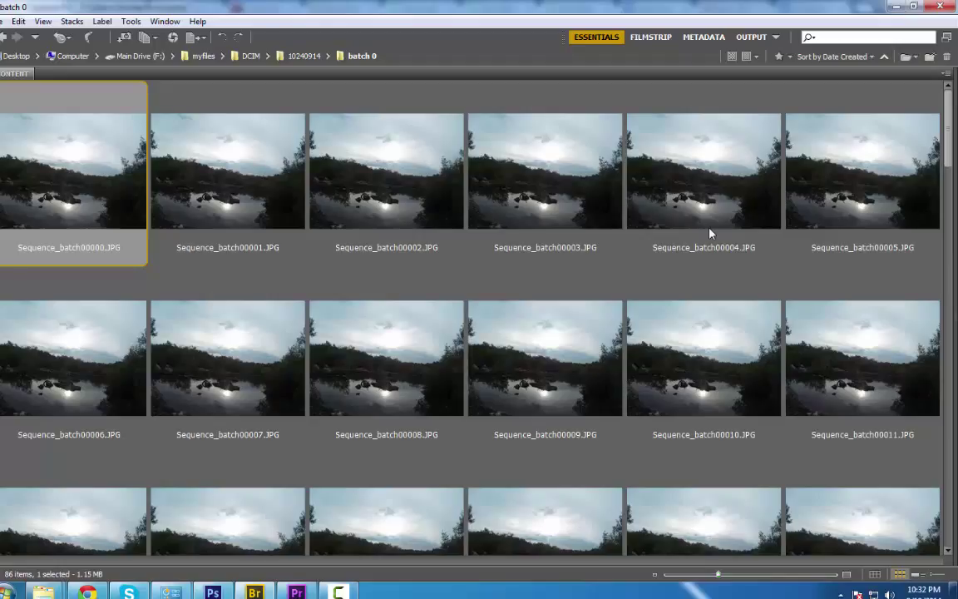
pyautogui.click(227, 171)
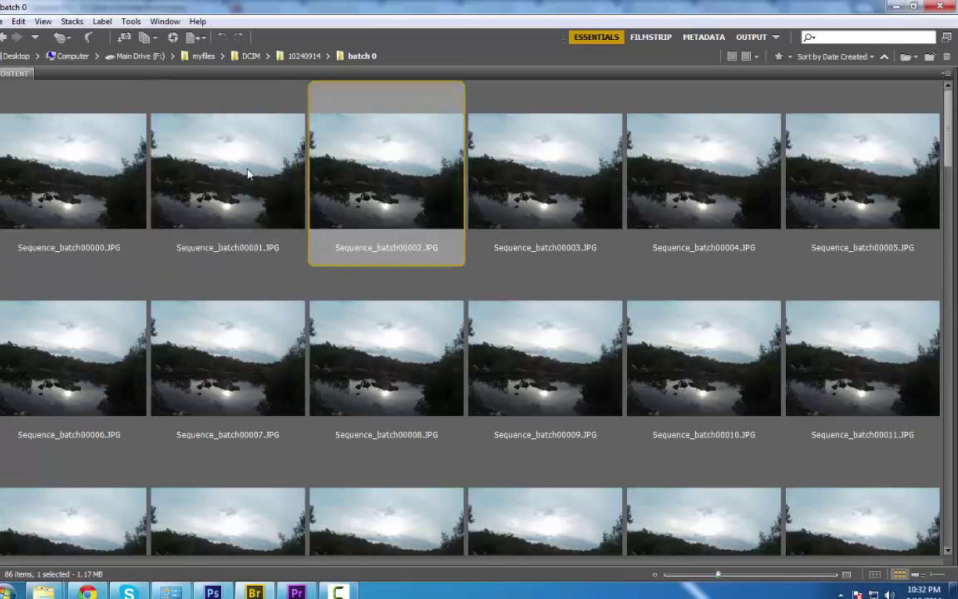
pyautogui.click(73, 170)
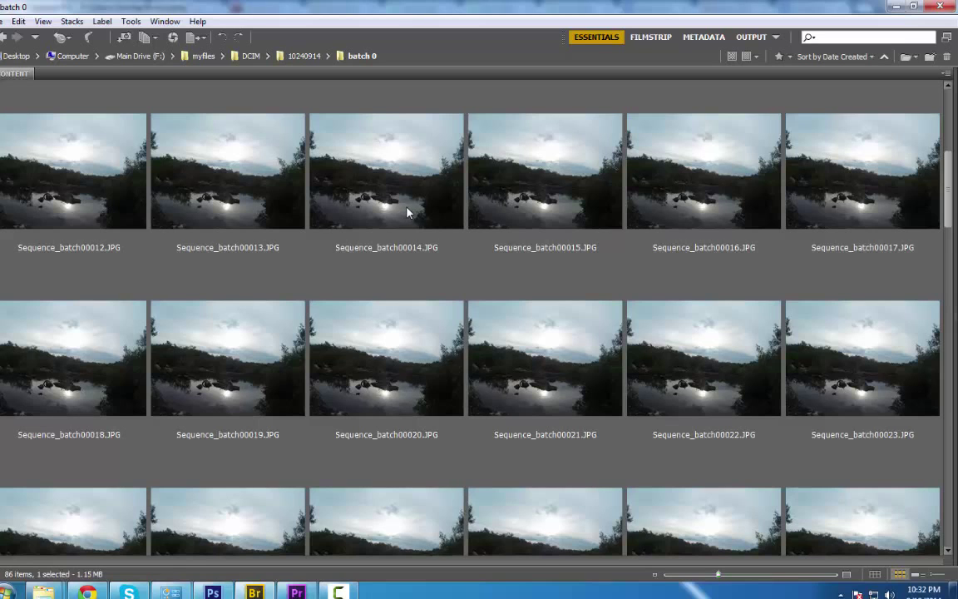
pyautogui.scroll(-3)
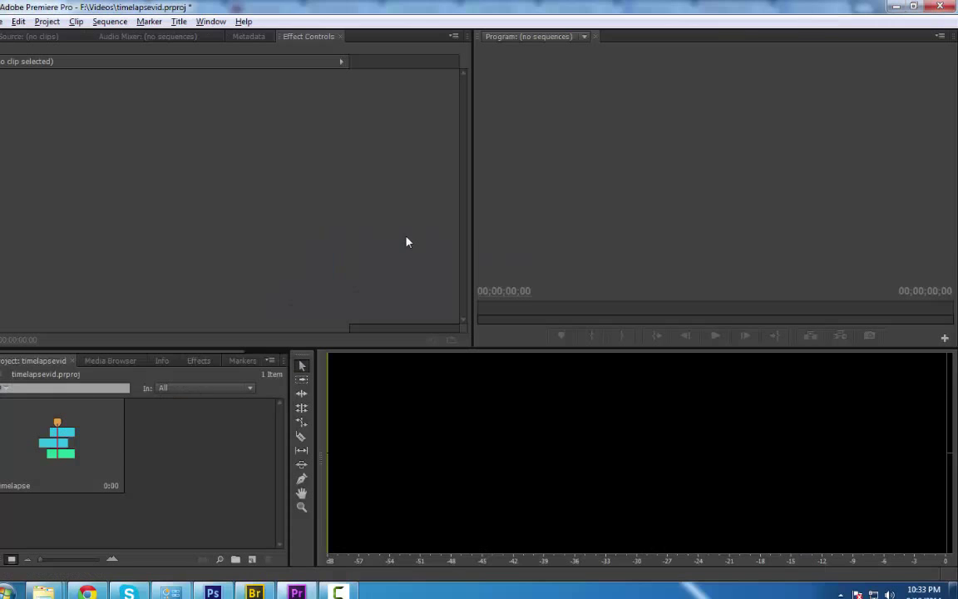
pyautogui.moveTo(217, 449)
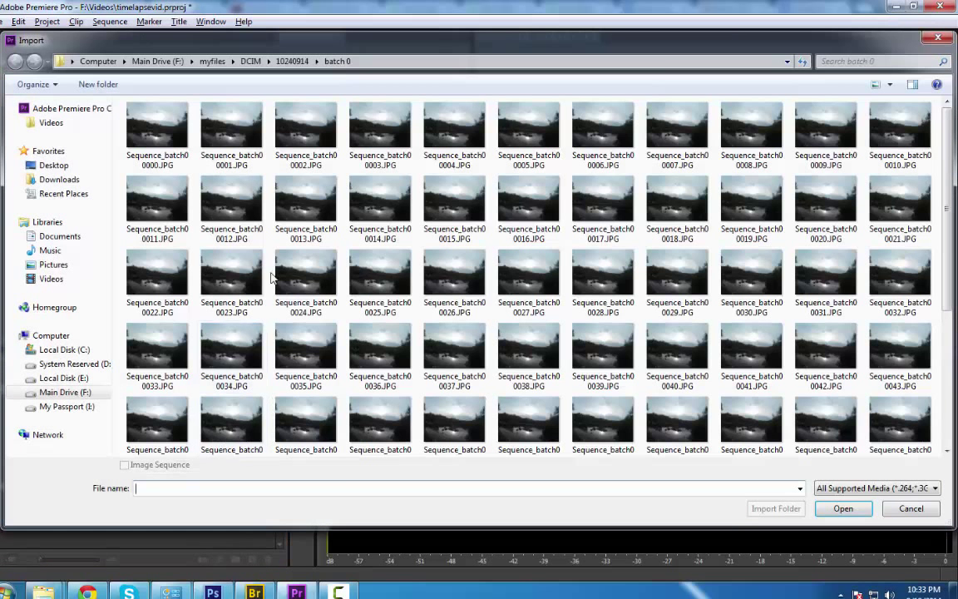
# Step: Import Sequence_batch00000.JPG with Image Sequence ticked as one clip
pyautogui.click(157, 133)
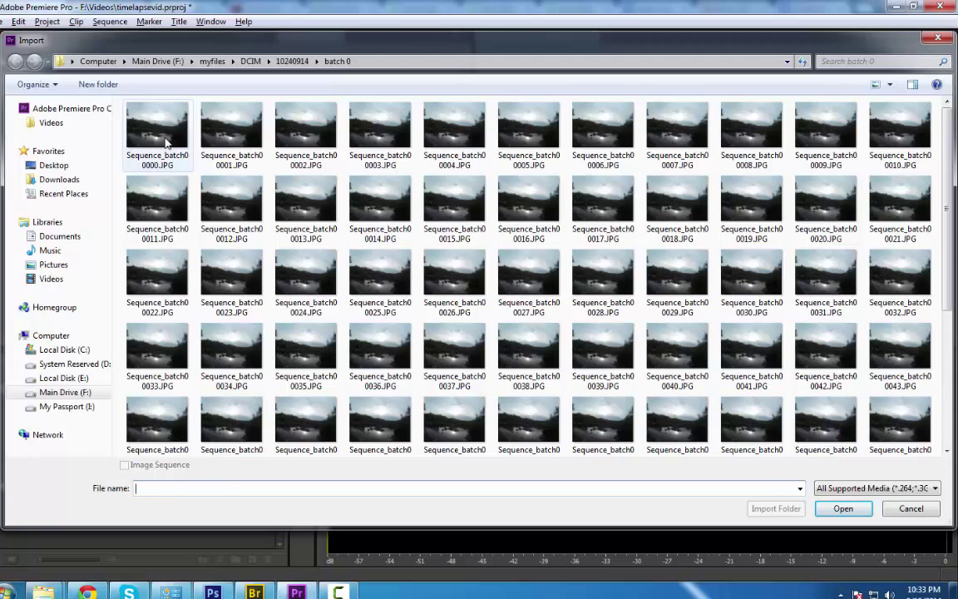
pyautogui.click(158, 133)
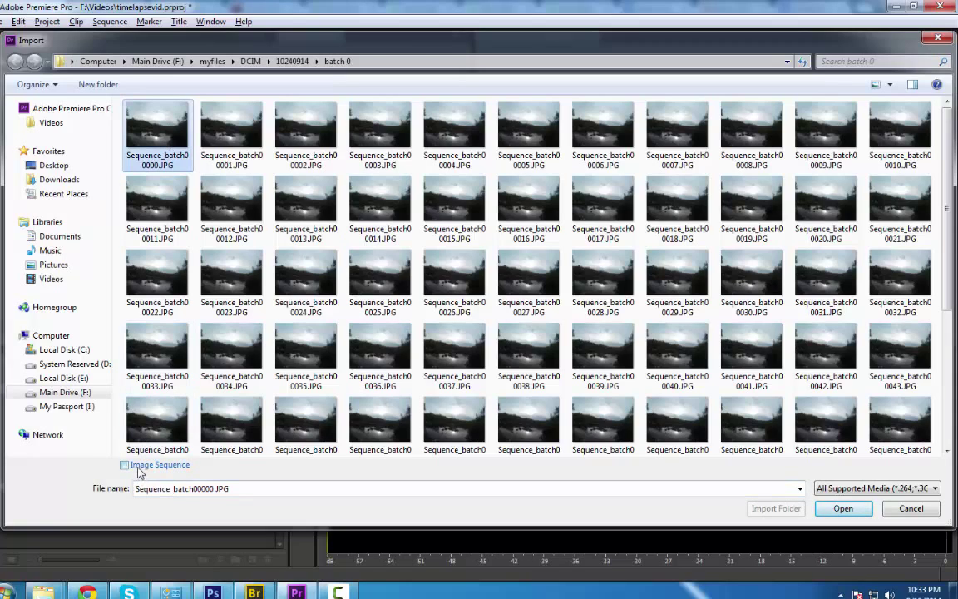
pyautogui.click(125, 464)
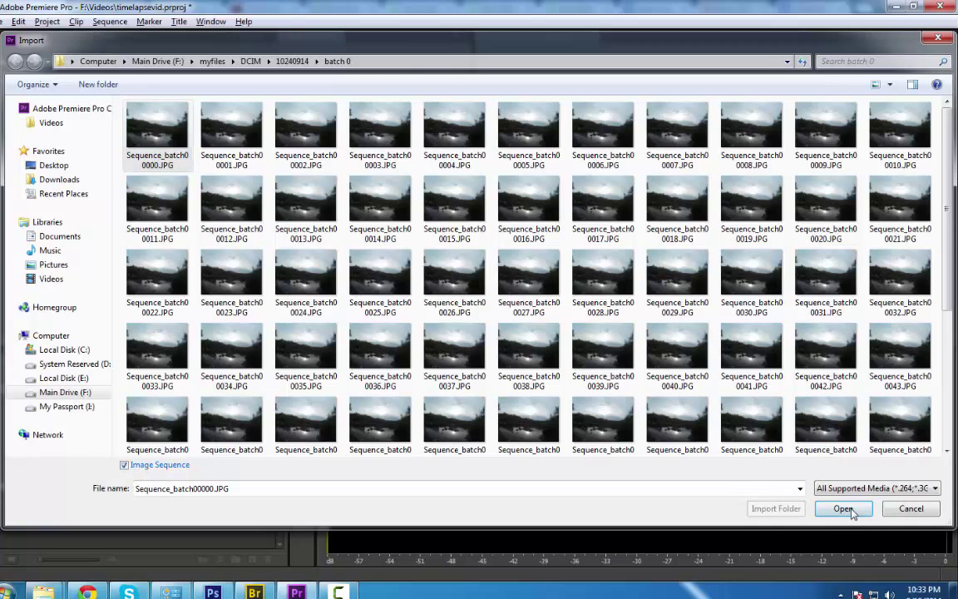
pyautogui.click(842, 508)
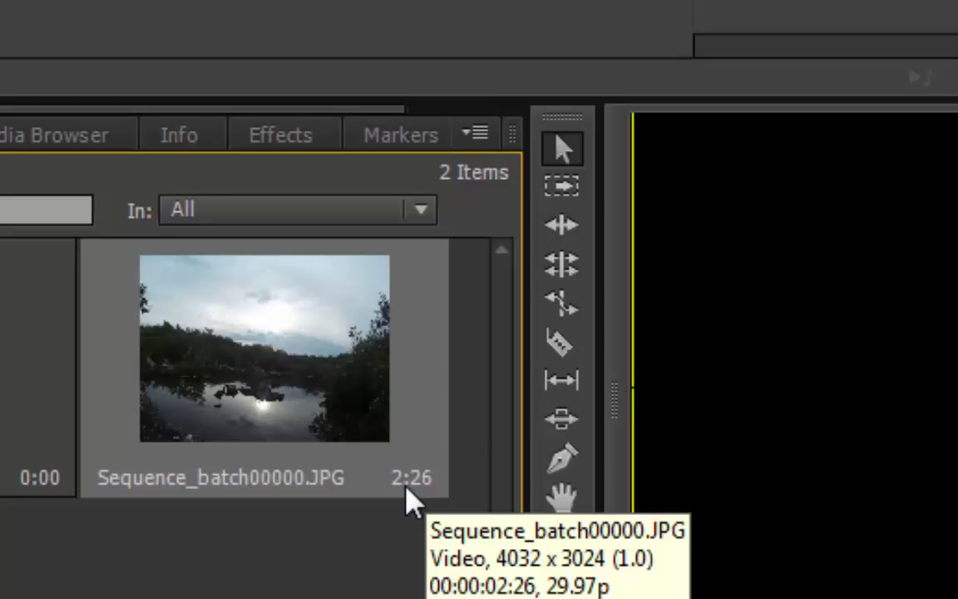
pyautogui.moveTo(427, 474)
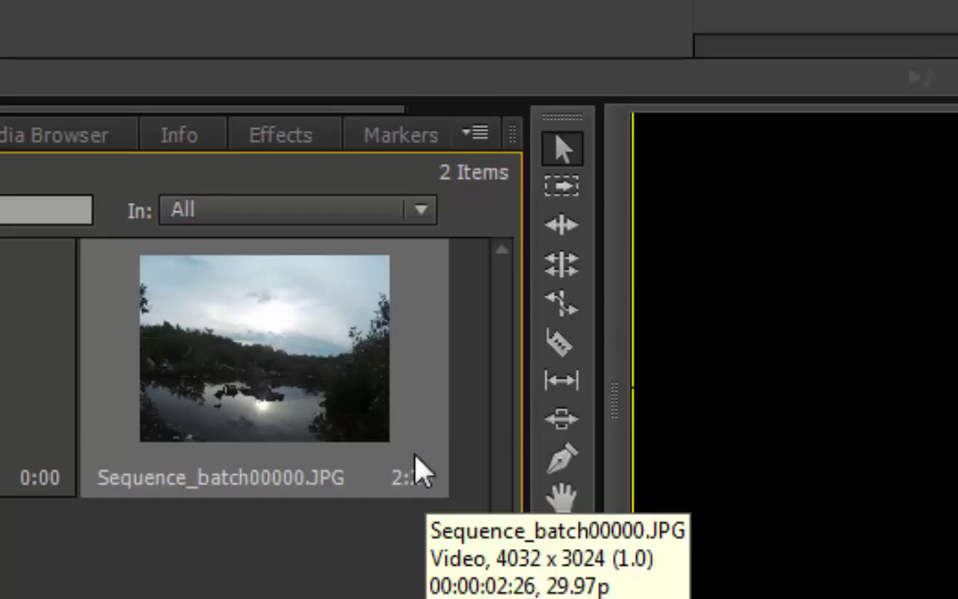
pyautogui.moveTo(295, 444)
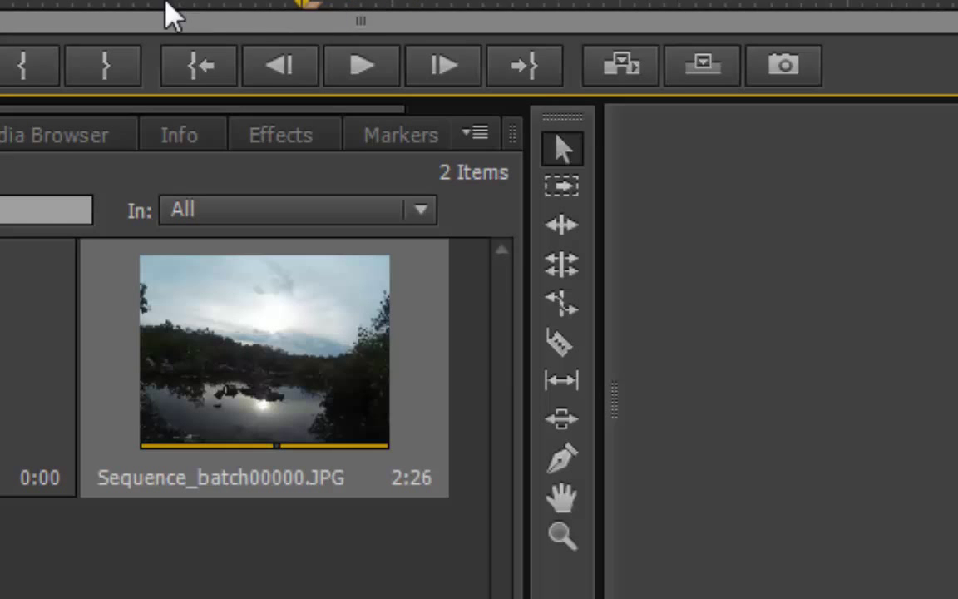
pyautogui.moveTo(136, 17)
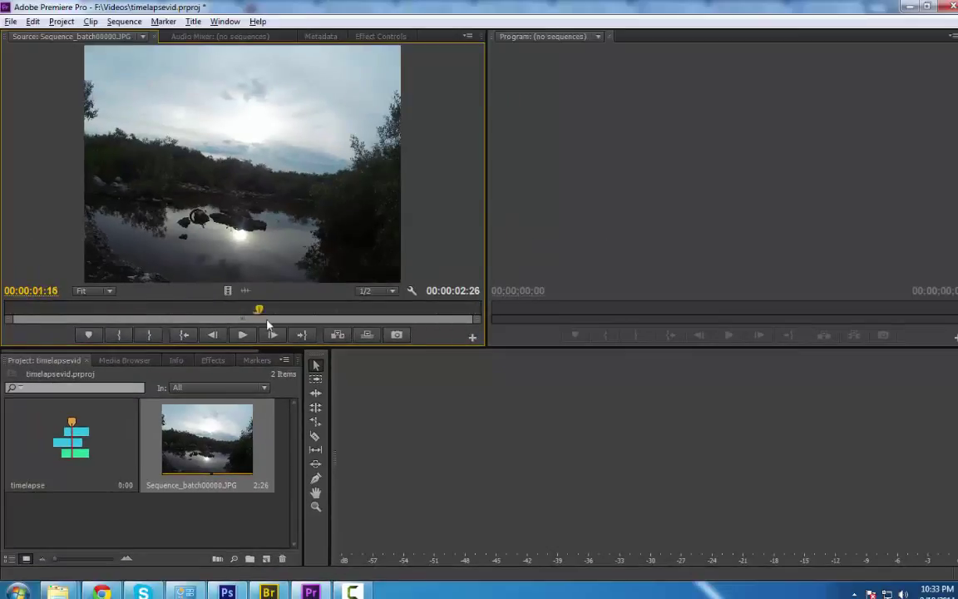
# Step: Scrub through the 2:26 Sequence_batch00000.JPG clip in the Source Monitor
pyautogui.moveTo(257, 309); pyautogui.dragTo(327, 309)
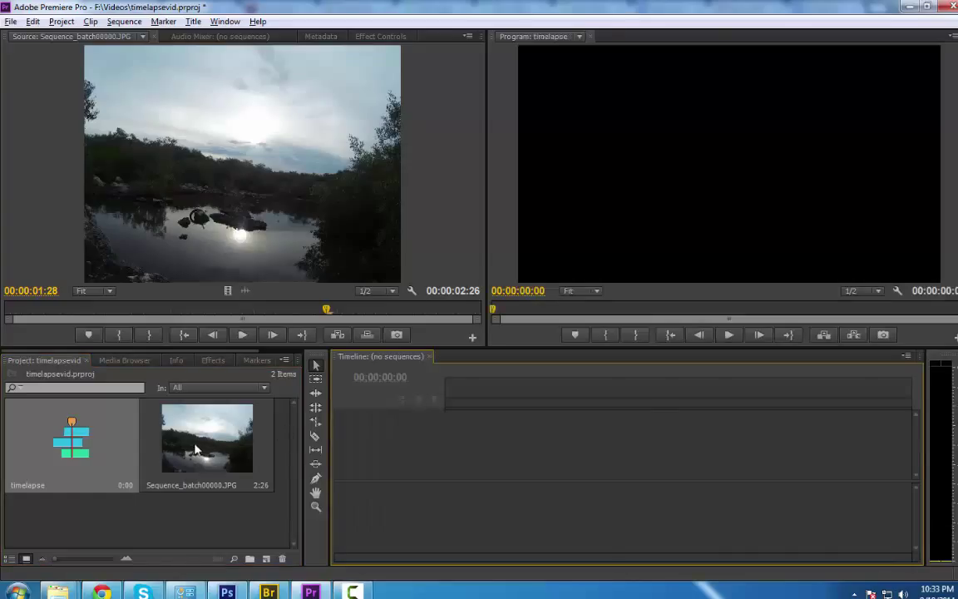
# Step: Drop the image sequence onto Video 1, keeping the existing sequence settings
pyautogui.doubleClick(71, 436)
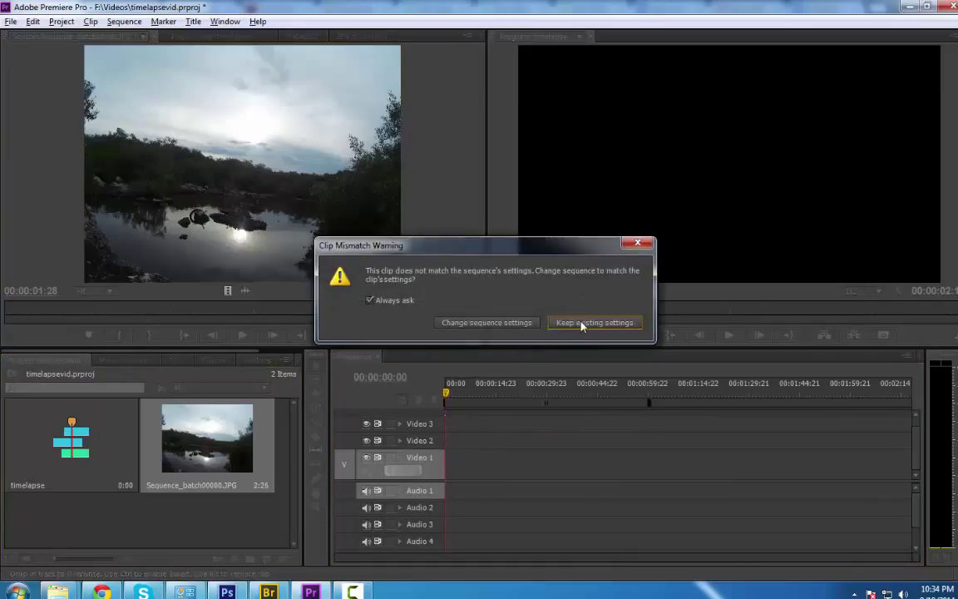
pyautogui.click(593, 323)
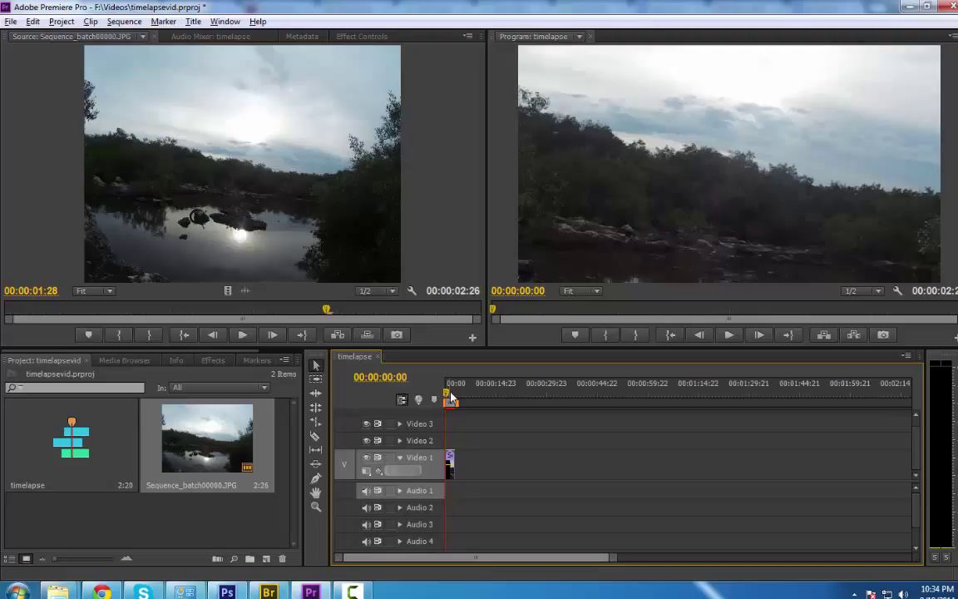
pyautogui.click(452, 396)
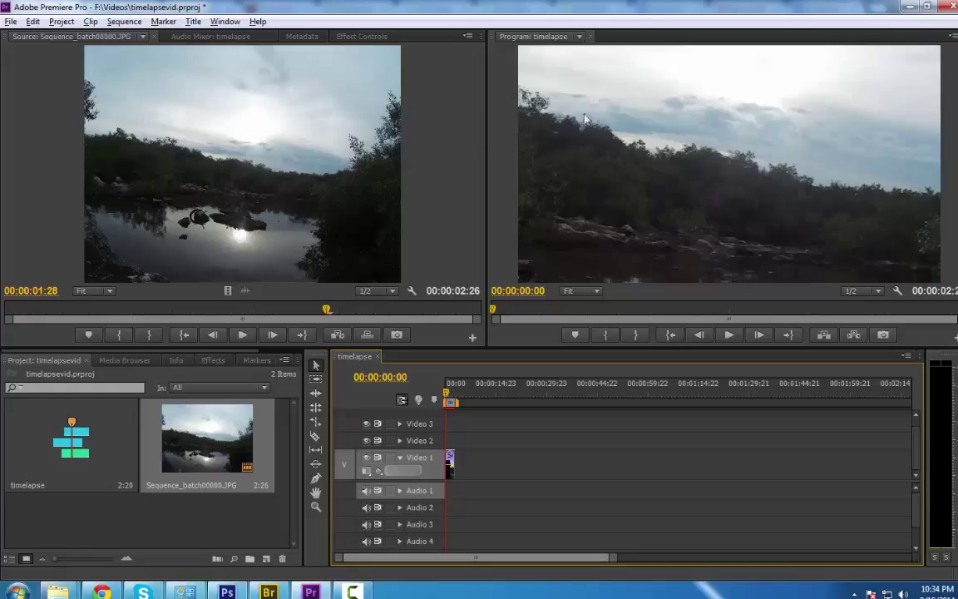
pyautogui.moveTo(771, 158)
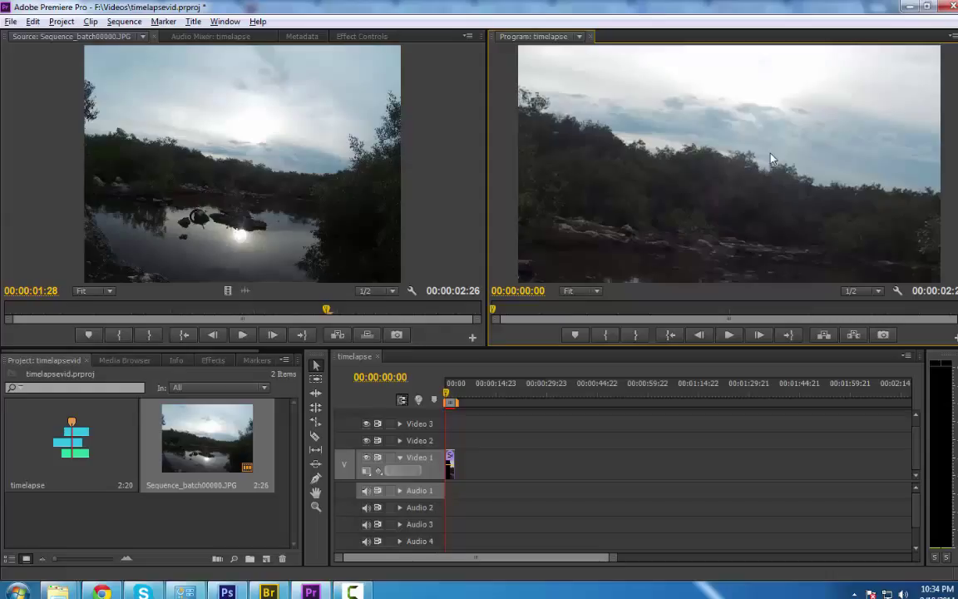
pyautogui.moveTo(734, 190)
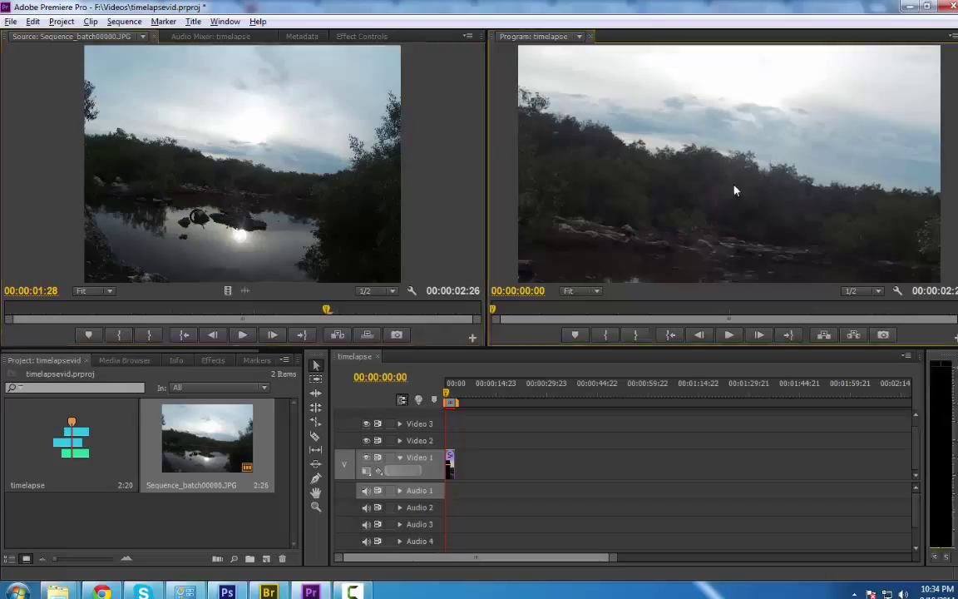
pyautogui.moveTo(163, 54)
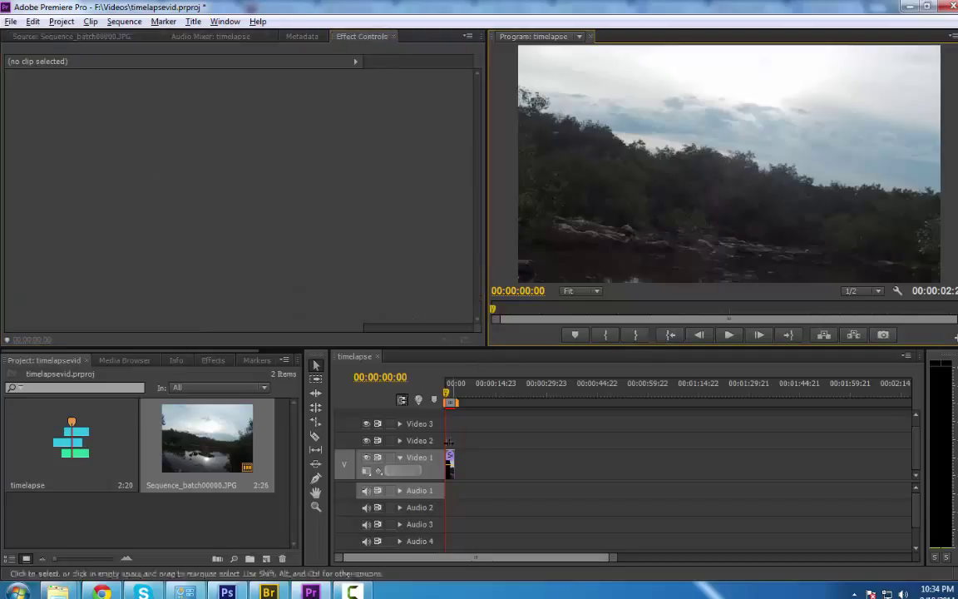
# Step: Set the Video 1 clip's Motion scale to 60 and scrub to check
pyautogui.click(449, 461)
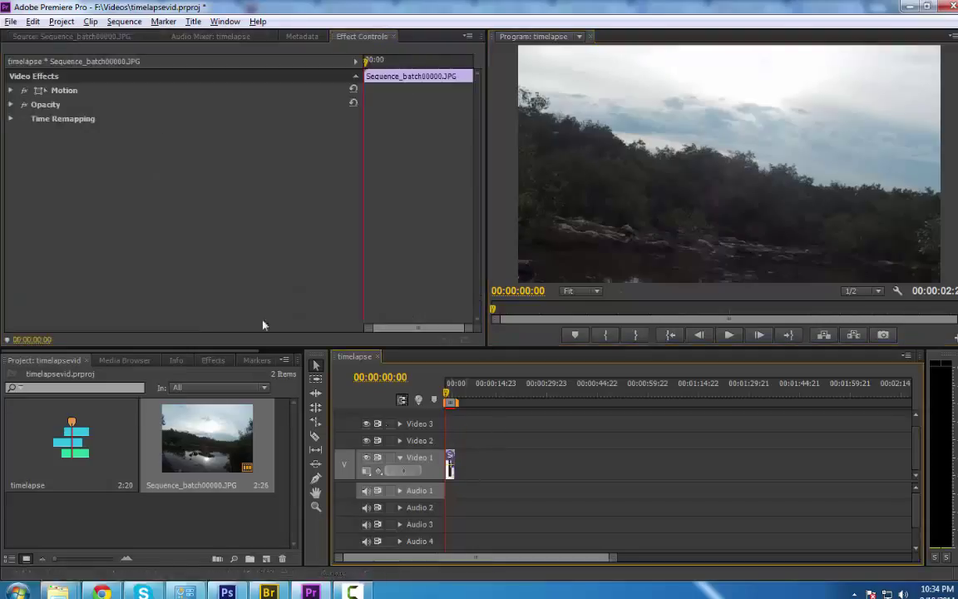
pyautogui.click(12, 90)
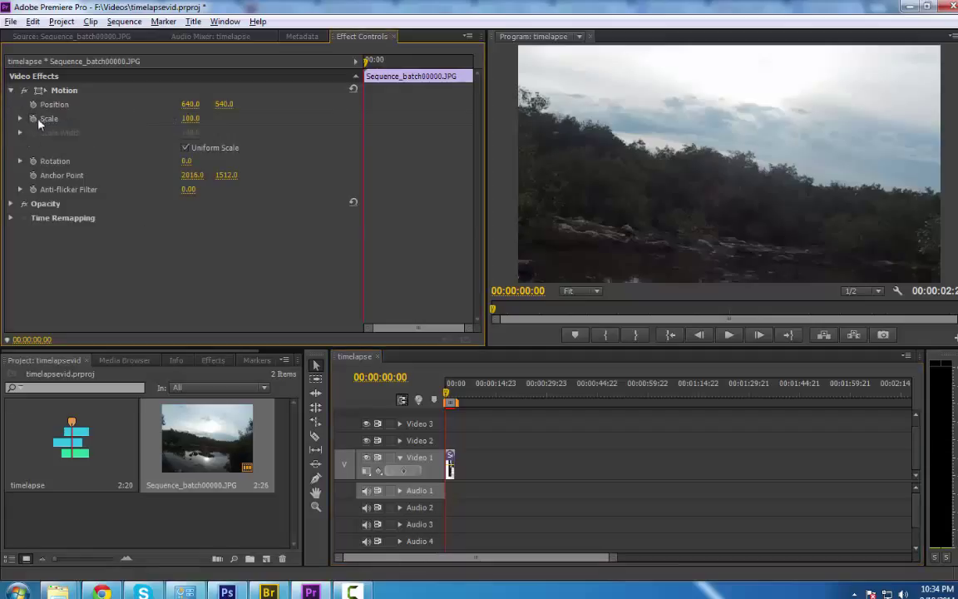
pyautogui.click(20, 118)
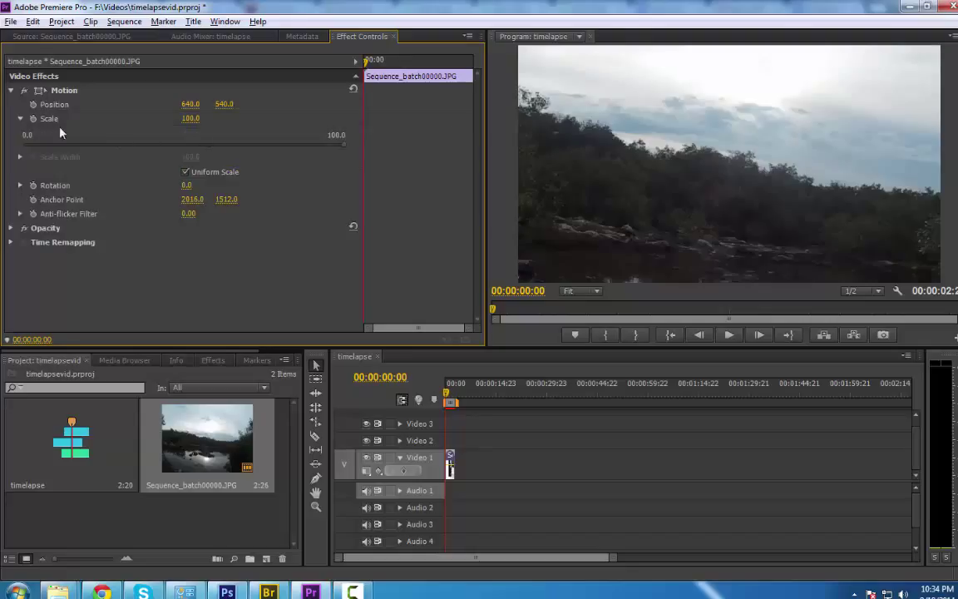
pyautogui.click(20, 118)
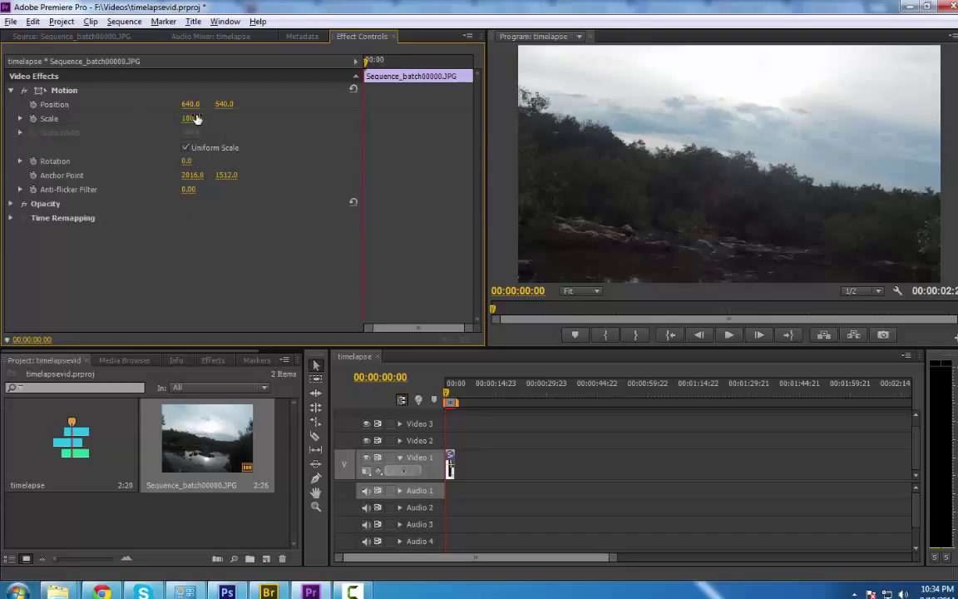
pyautogui.doubleClick(190, 118)
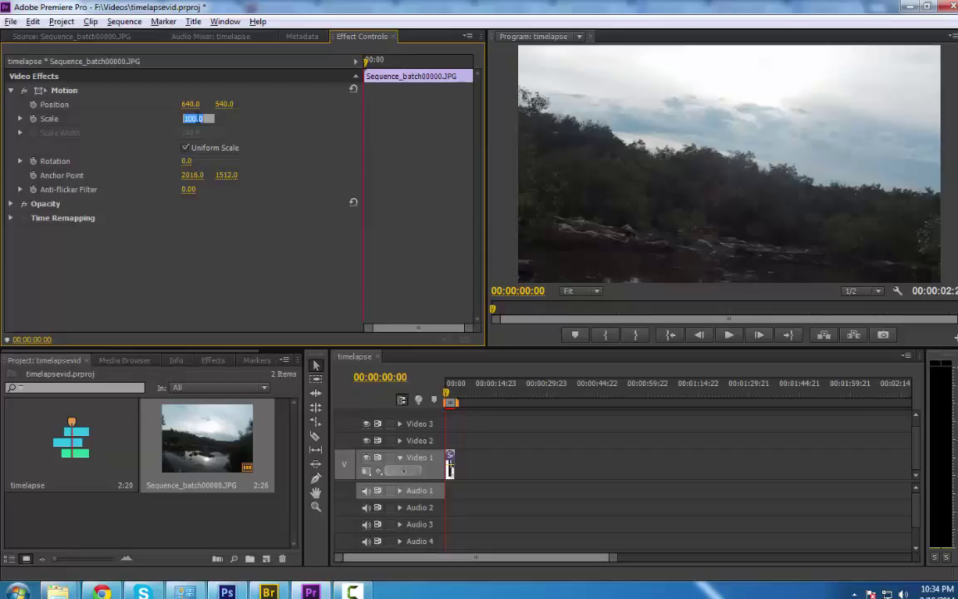
pyautogui.write('50')
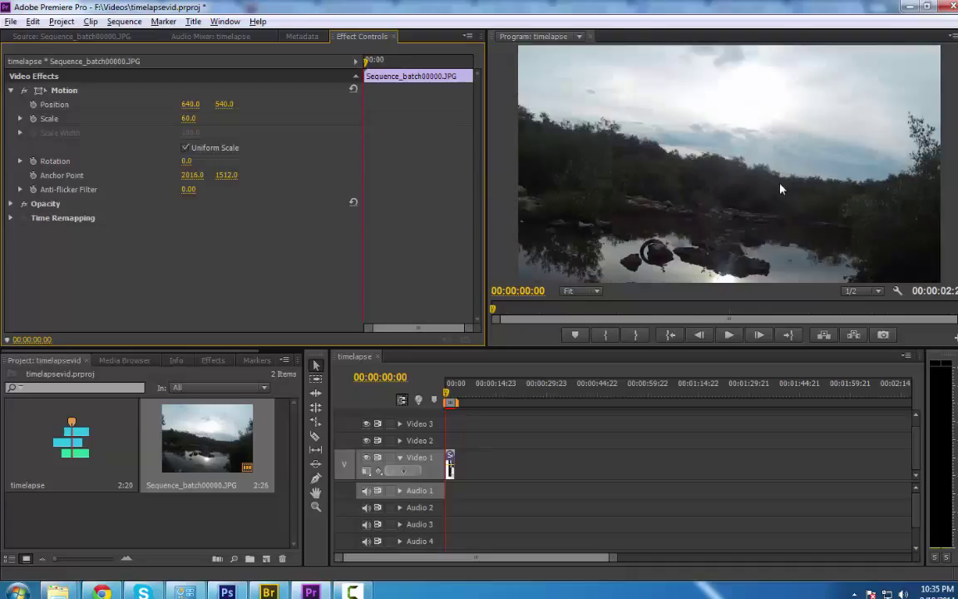
pyautogui.moveTo(723, 253)
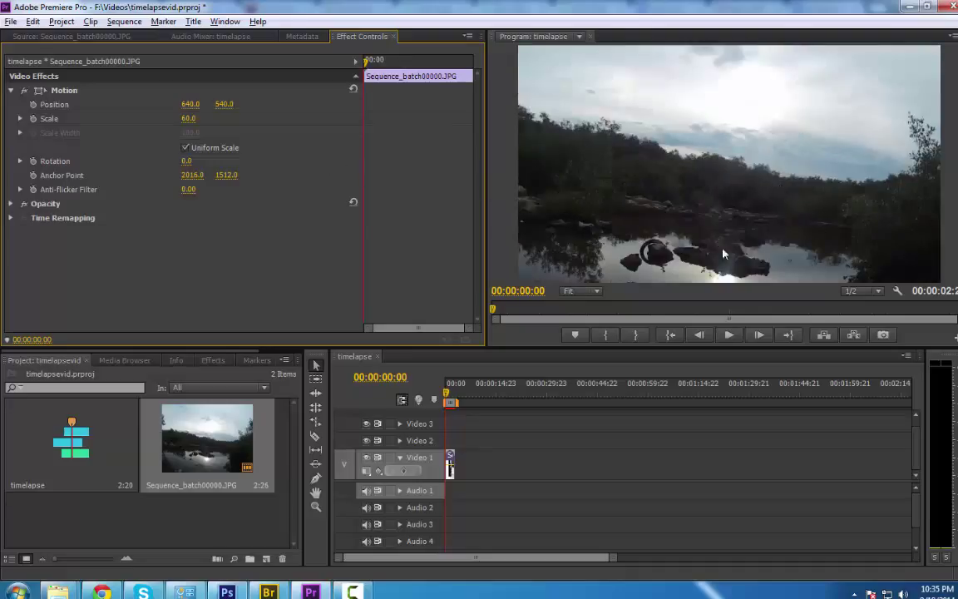
pyautogui.moveTo(848, 192)
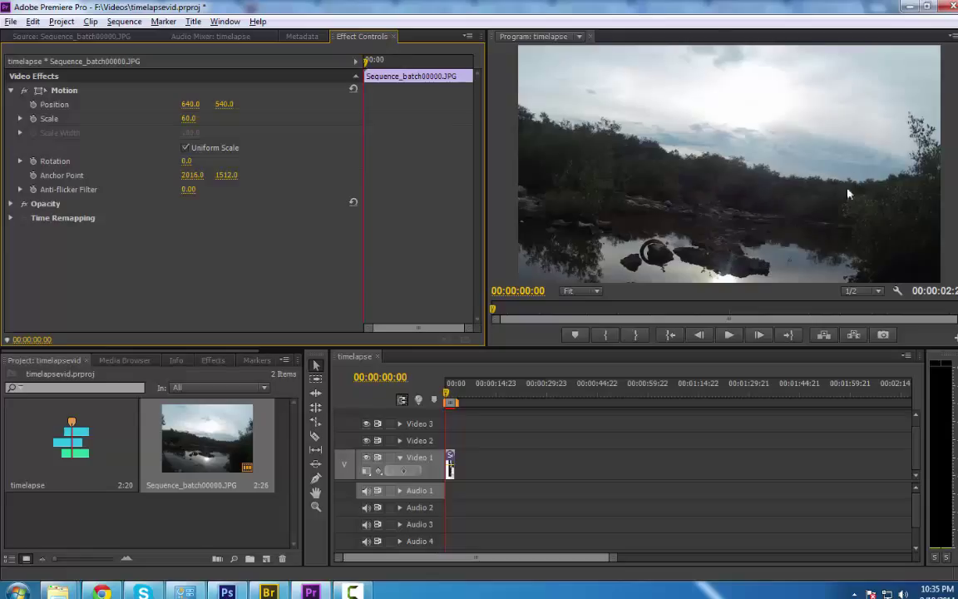
pyautogui.moveTo(432, 383)
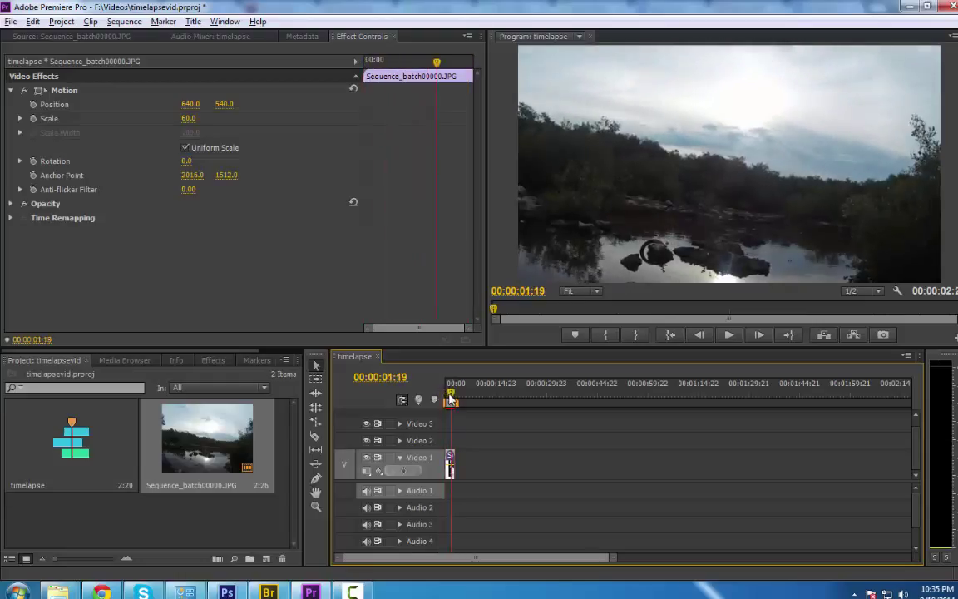
pyautogui.click(452, 394)
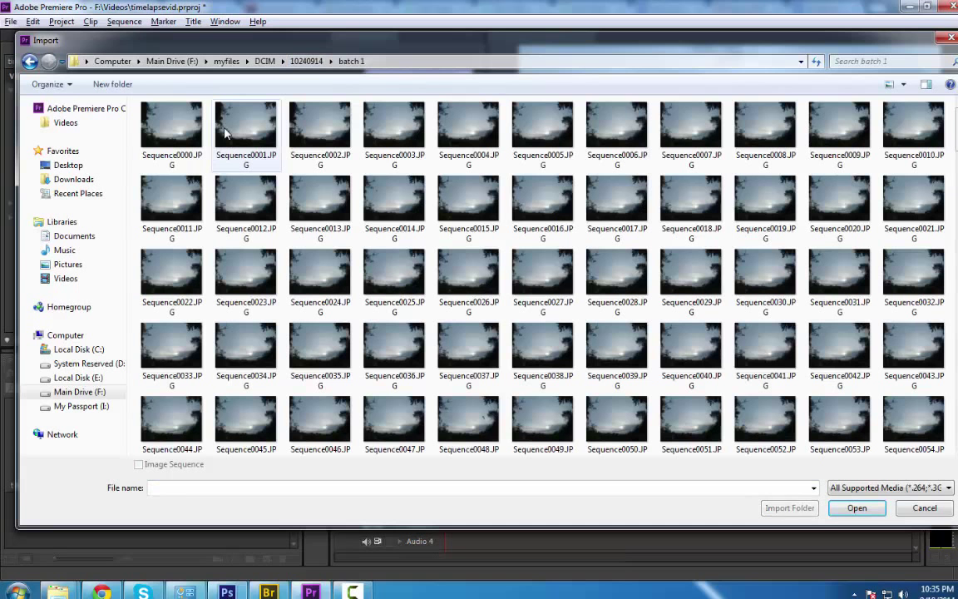
# Step: Import Sequence0000.JPG from batch 1 as an image sequence
pyautogui.click(171, 129)
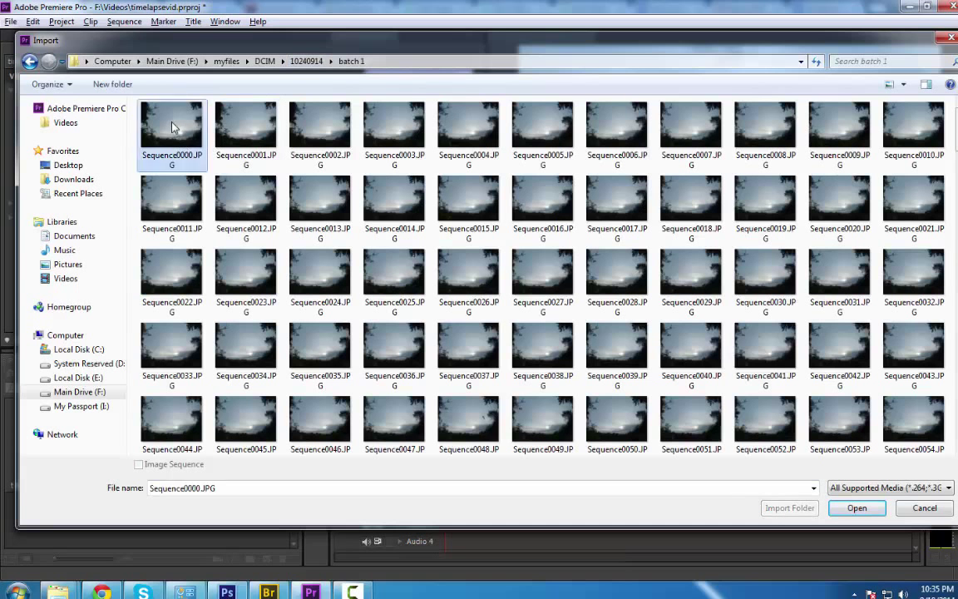
pyautogui.click(138, 464)
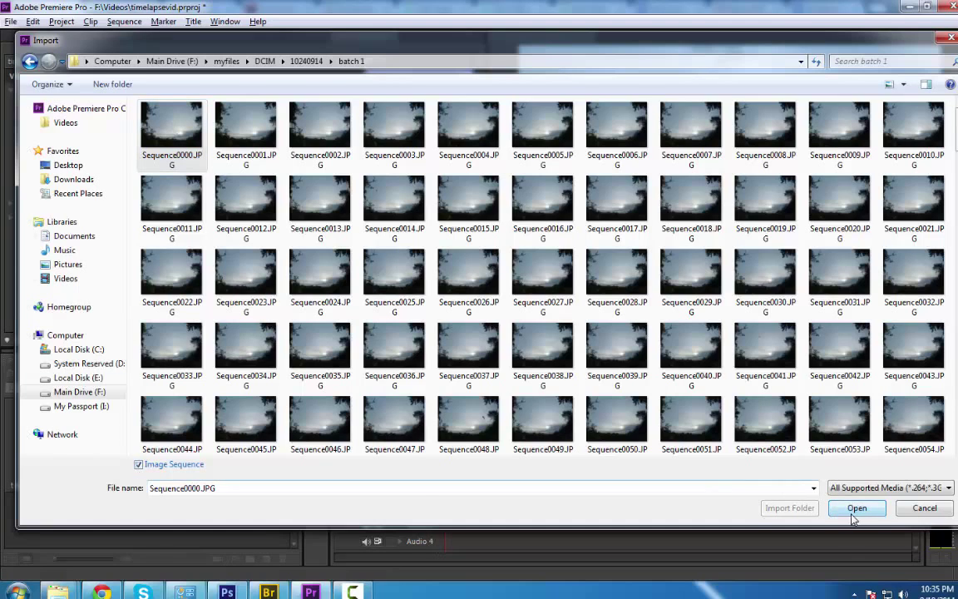
pyautogui.click(856, 508)
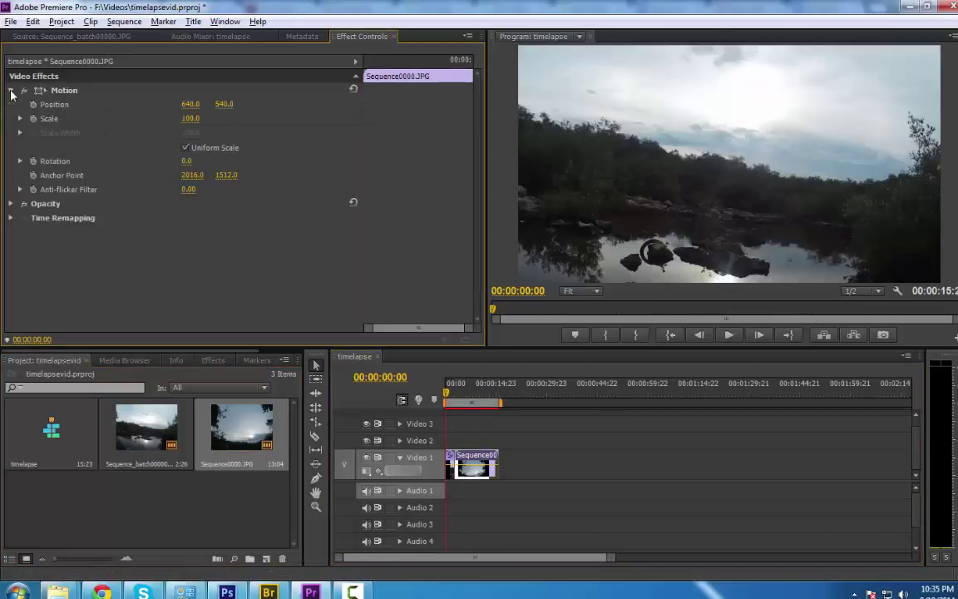
# Step: Scale the batch 1 clip to 60, move it to position 640, 343, and return the playhead near the start
pyautogui.doubleClick(190, 118)
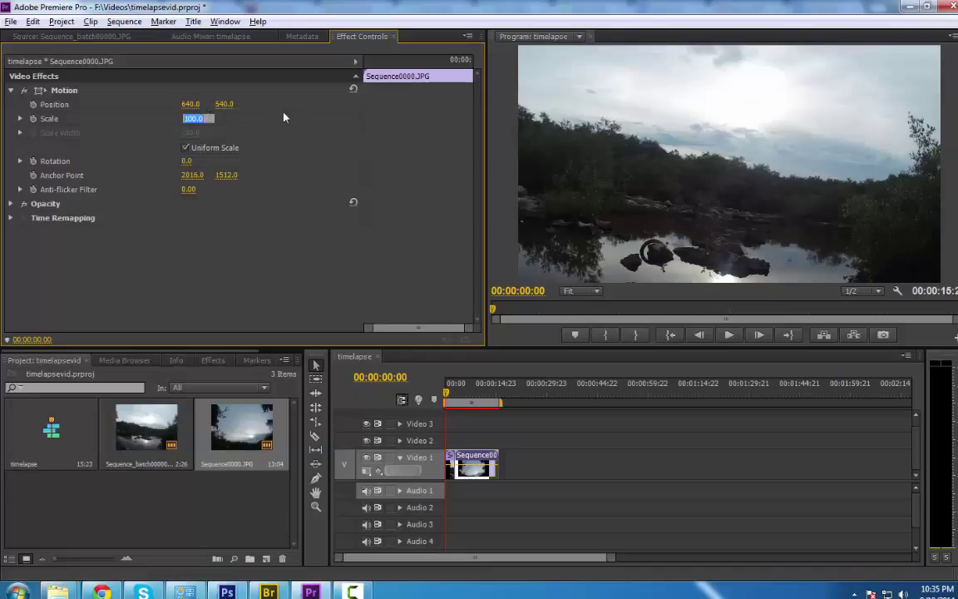
pyautogui.write('60.0')
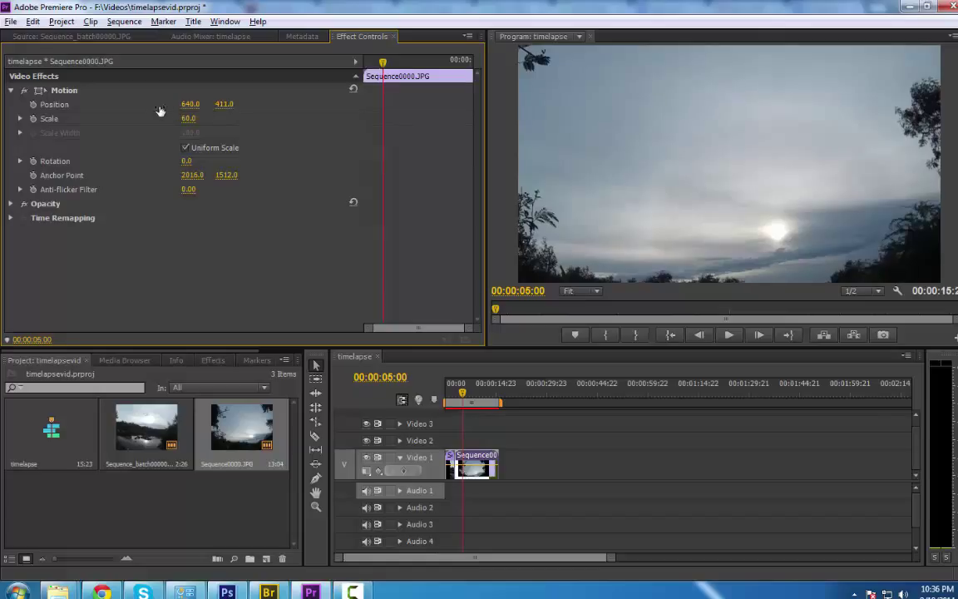
pyautogui.moveTo(224, 103); pyautogui.dragTo(224, 108)
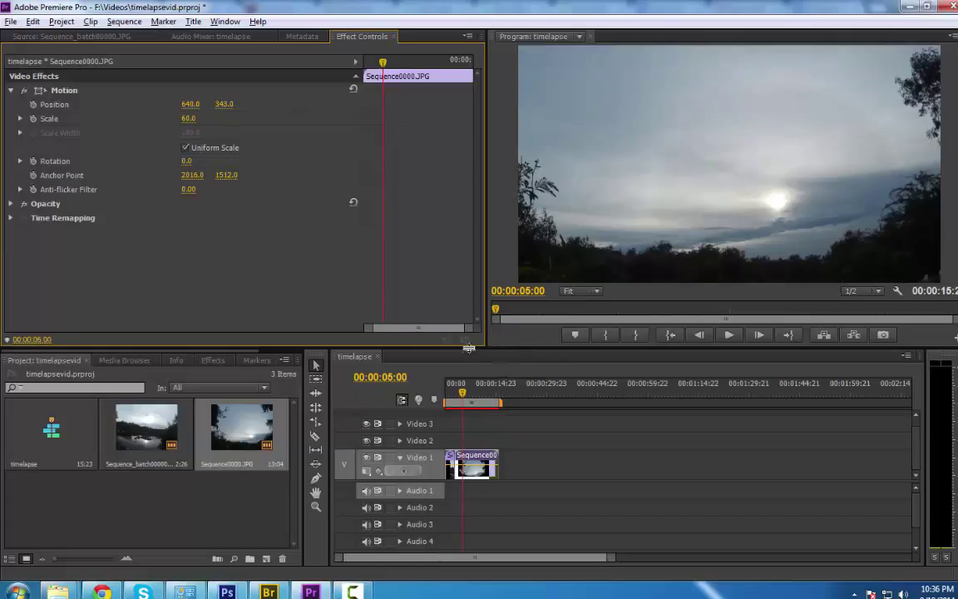
pyautogui.click(449, 395)
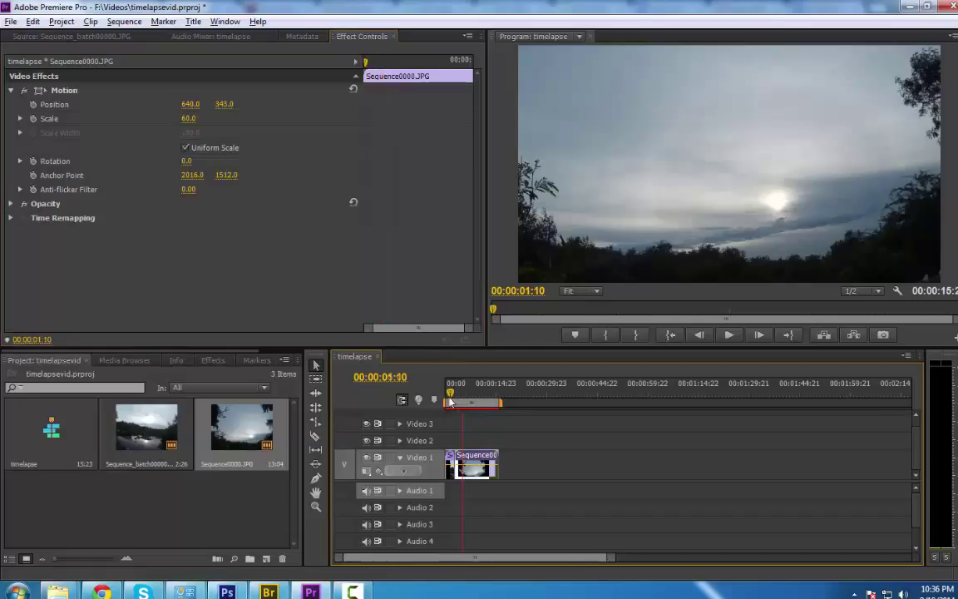
pyautogui.click(444, 401)
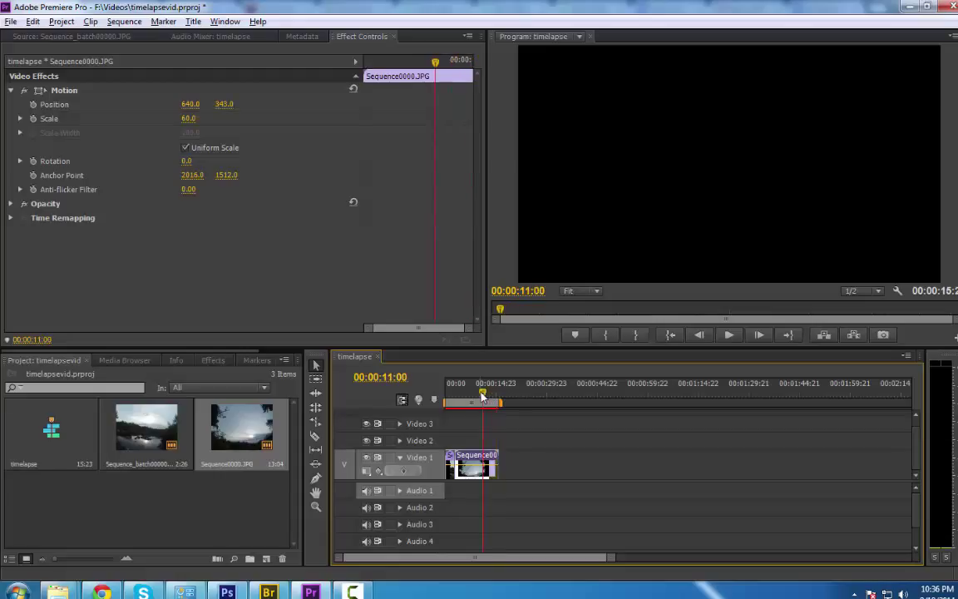
pyautogui.moveTo(483, 395); pyautogui.dragTo(469, 395)
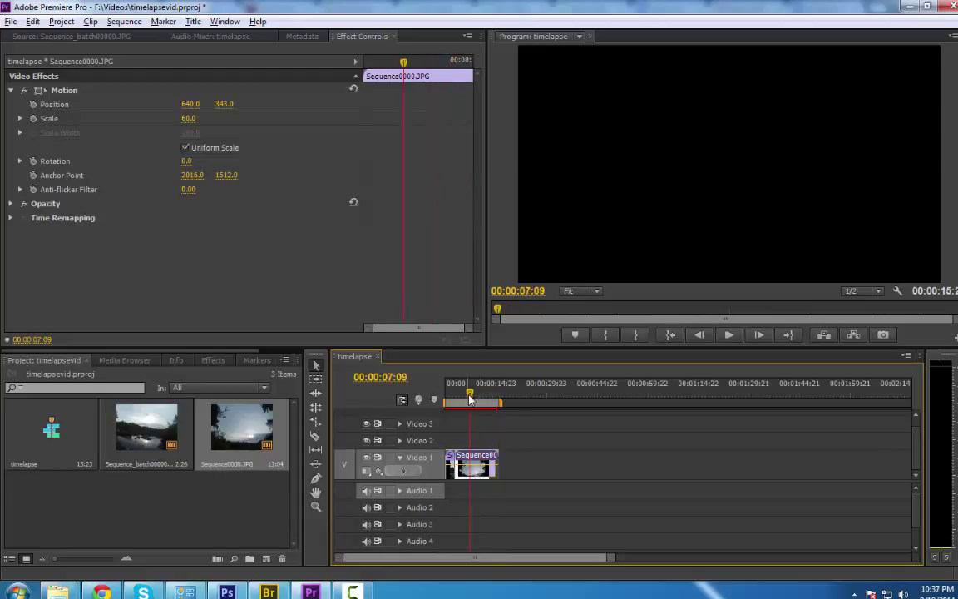